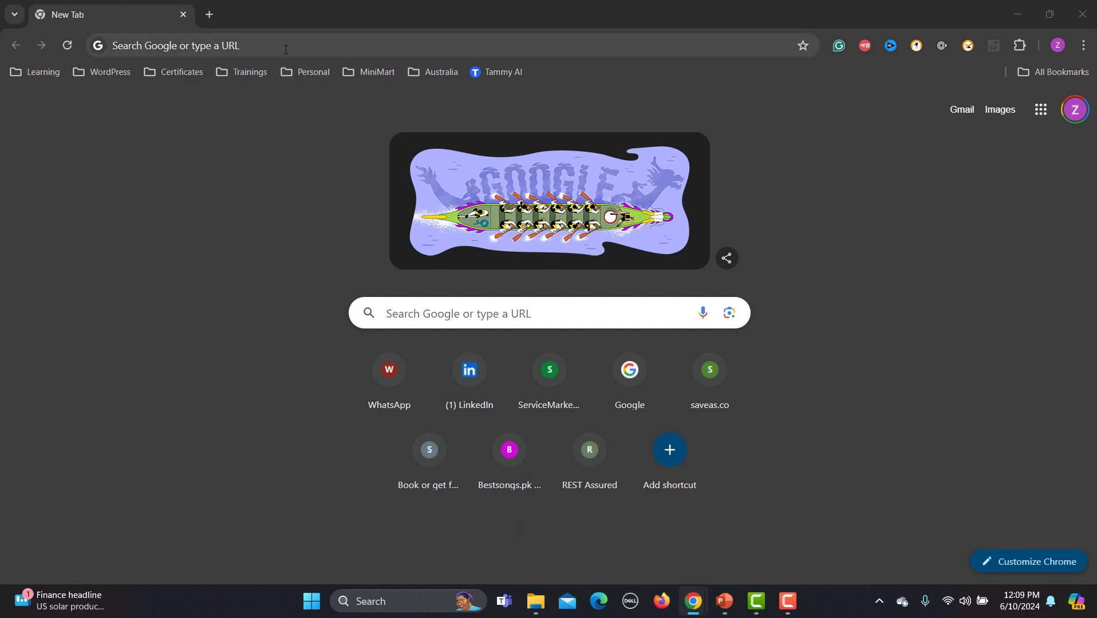
# Search Google for 'pycharm' and highlight 'programming in Python' in the info panel
pyautogui.write('pycharm')
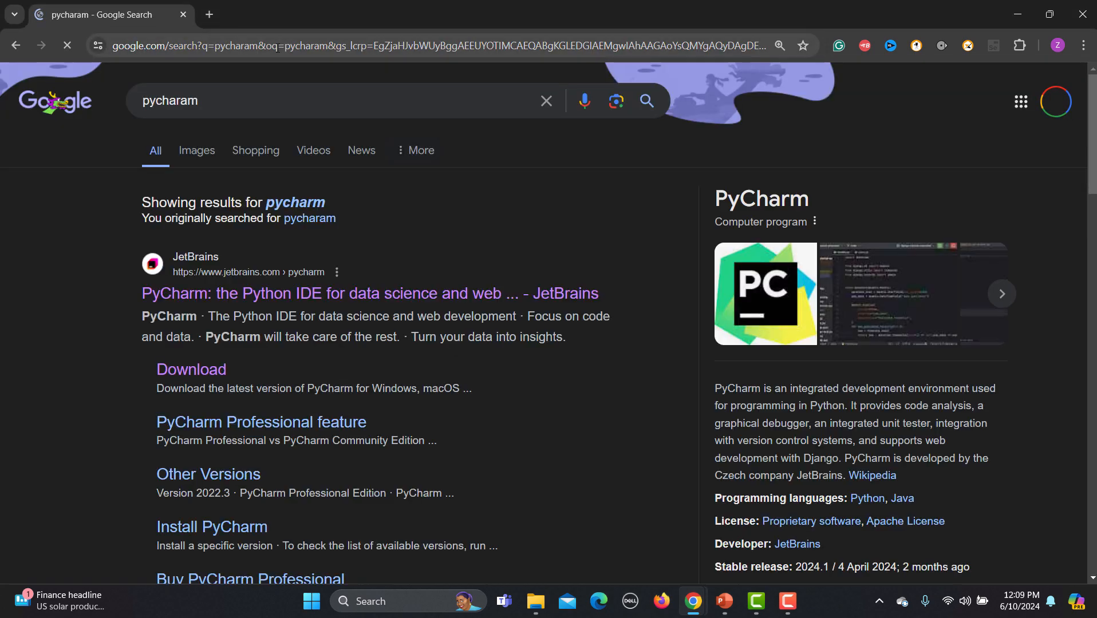
pyautogui.scroll(-3)
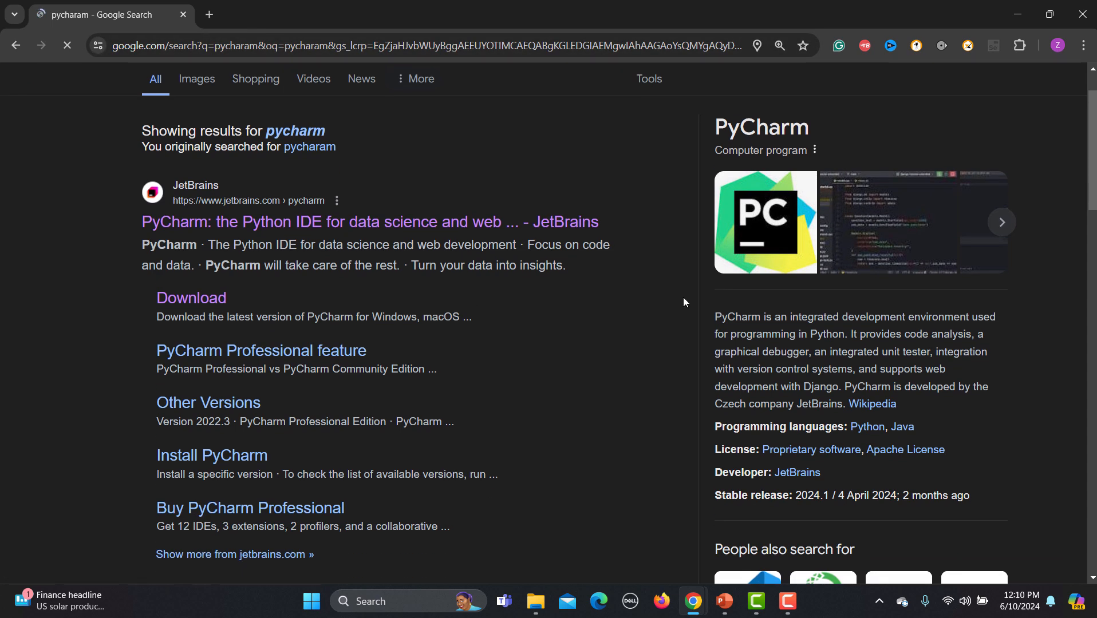
pyautogui.moveTo(742, 316); pyautogui.dragTo(958, 316)
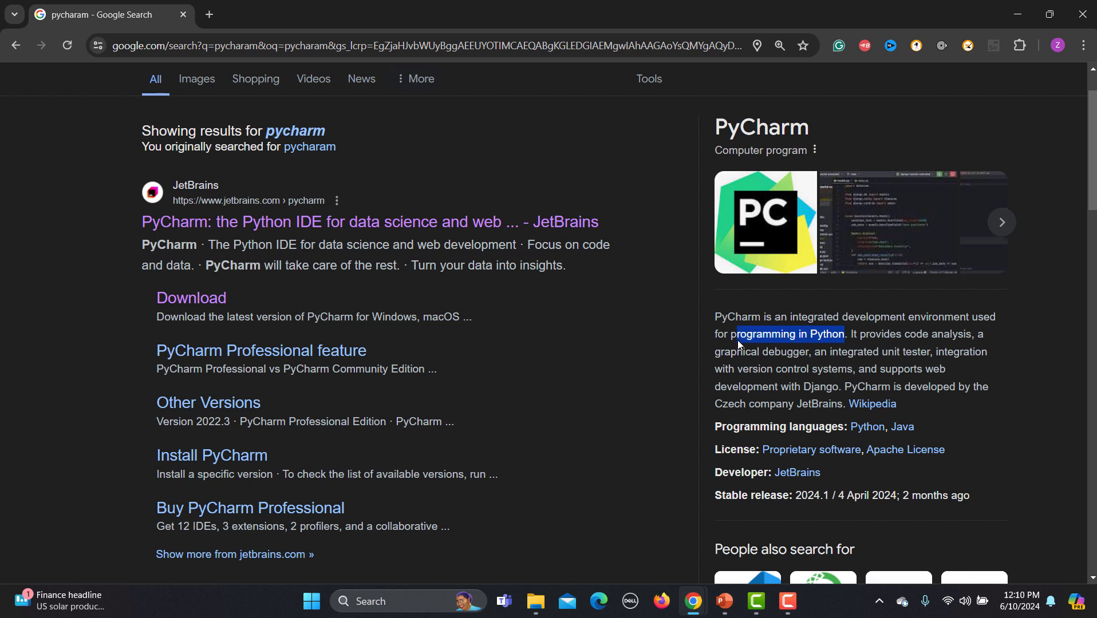
pyautogui.moveTo(741, 347)
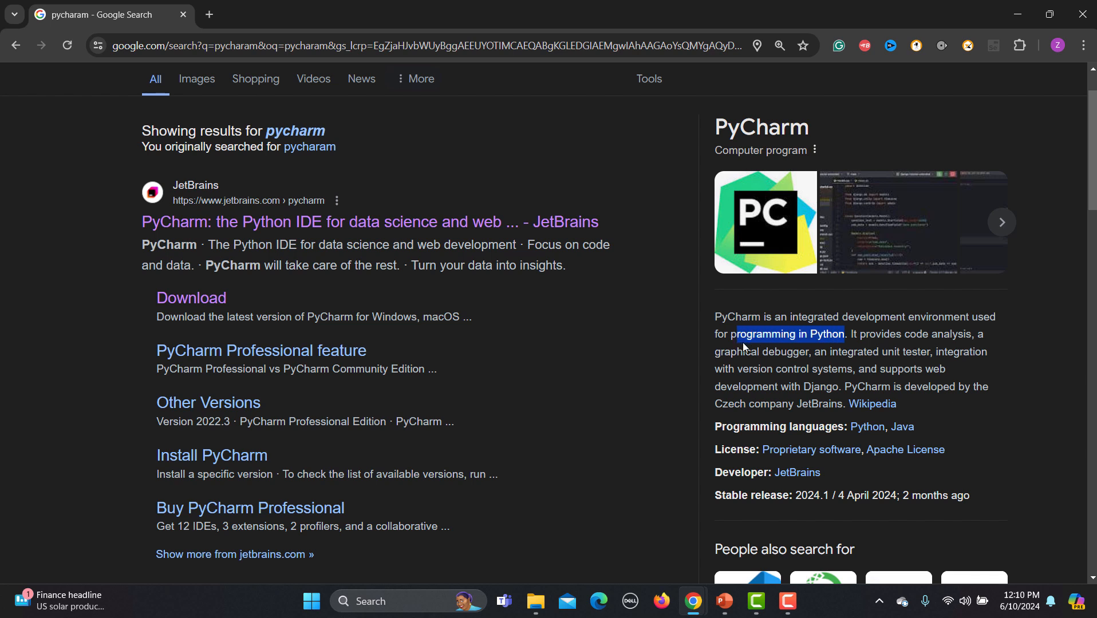
pyautogui.moveTo(369, 222)
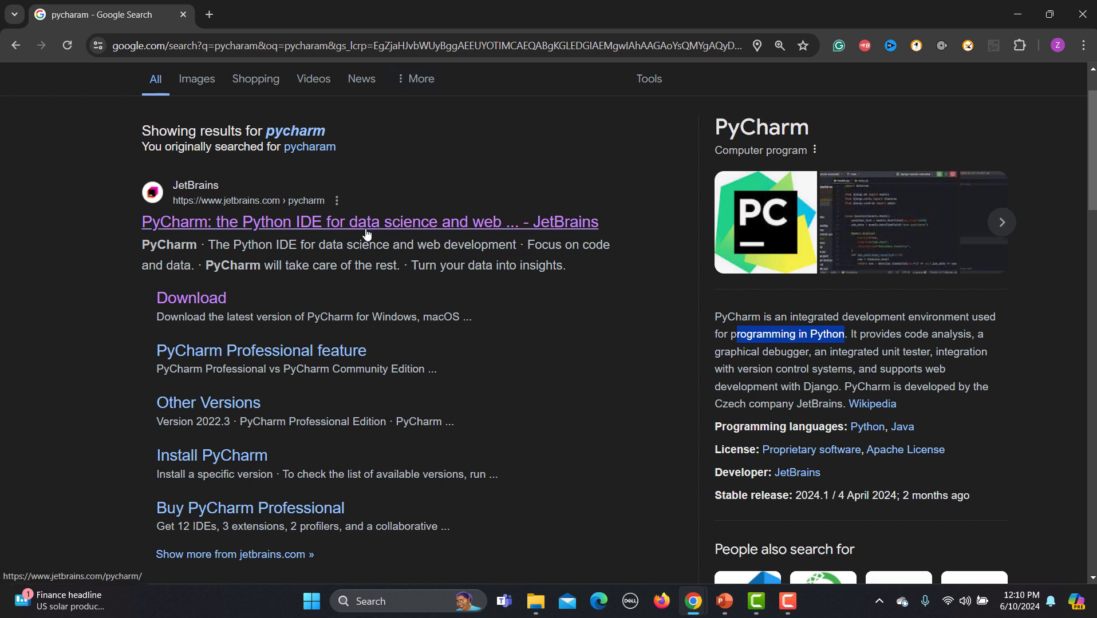
# Open the official JetBrains PyCharm page and go to its download page
pyautogui.click(370, 222)
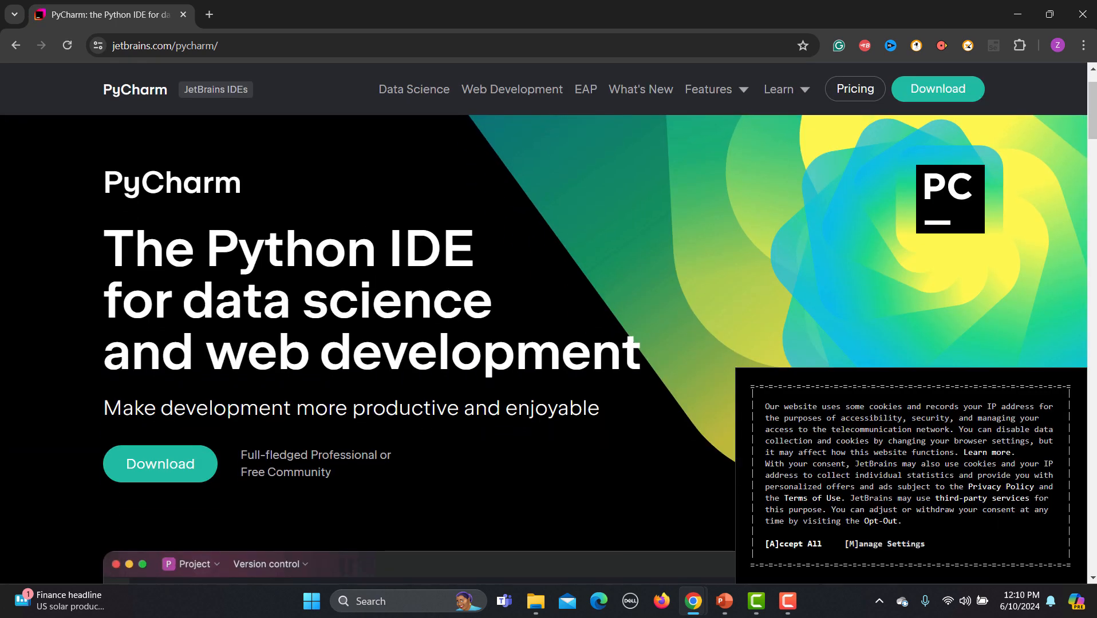
pyautogui.moveTo(103, 247); pyautogui.dragTo(434, 300)
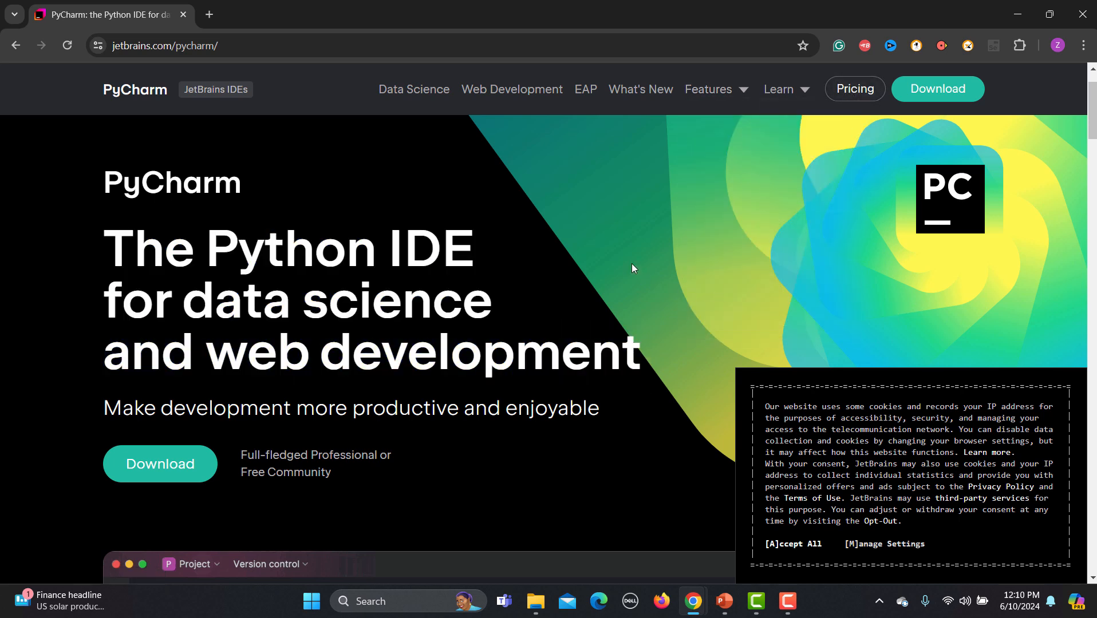
pyautogui.scroll(-3)
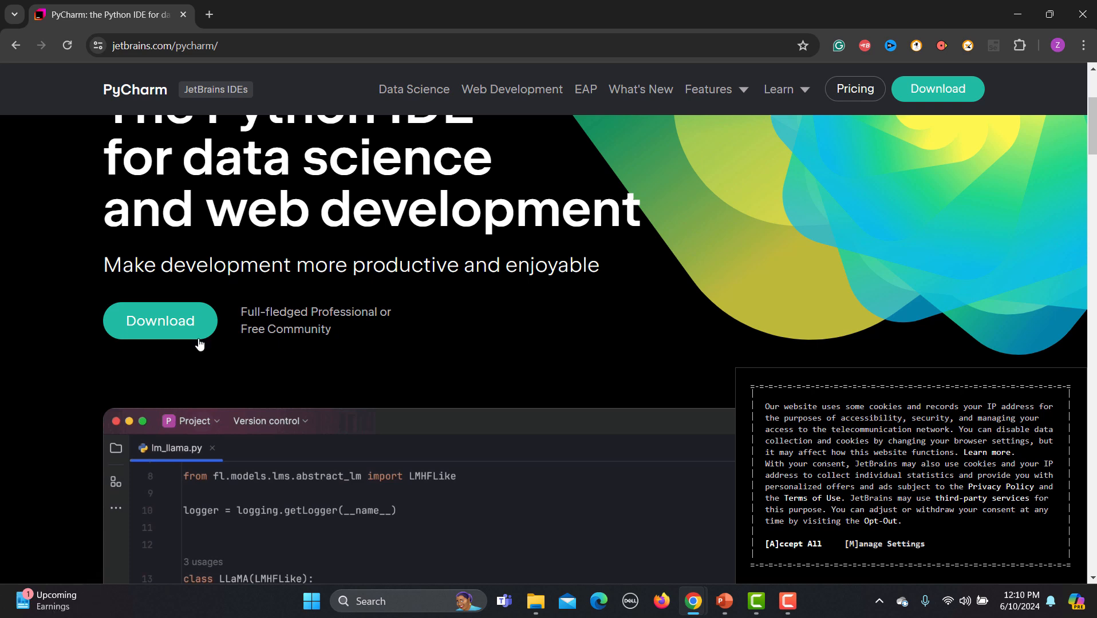
pyautogui.click(160, 321)
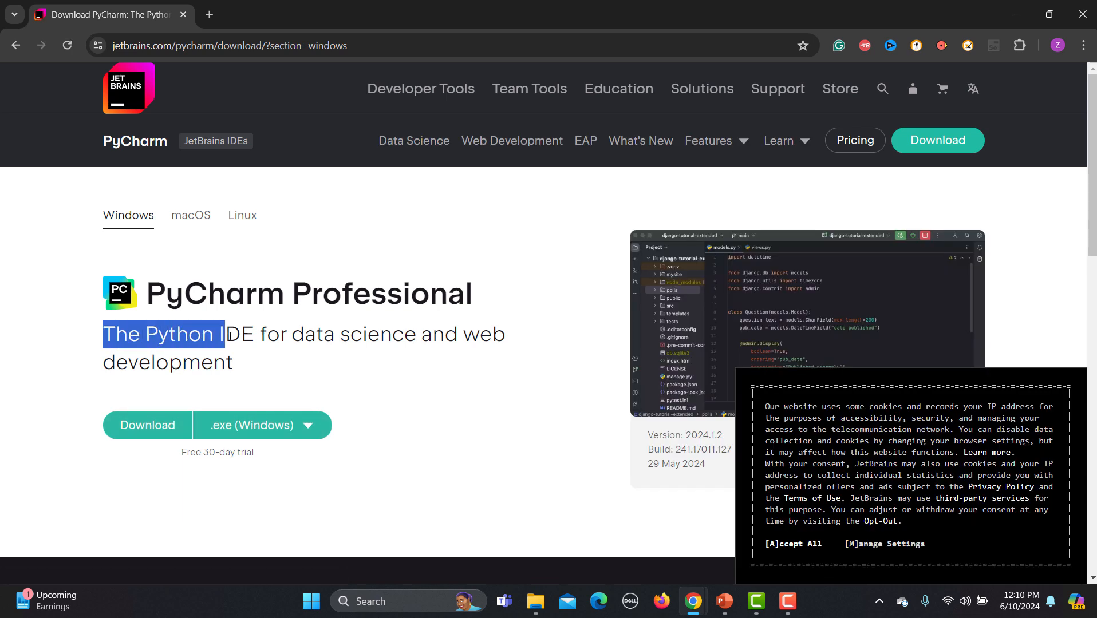
pyautogui.click(363, 359)
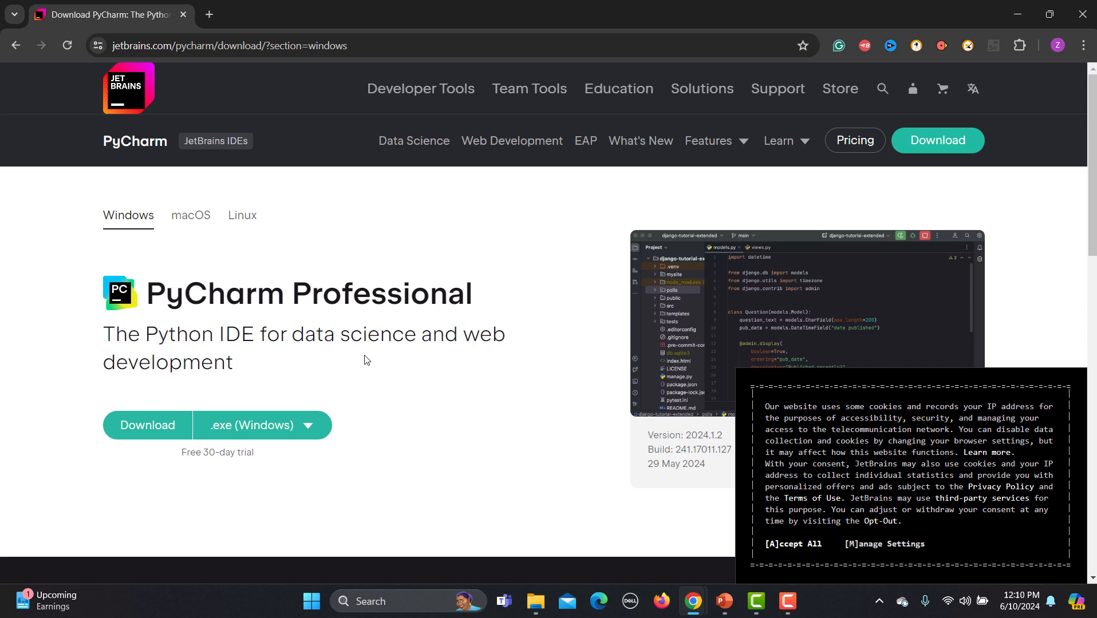
pyautogui.moveTo(190, 215)
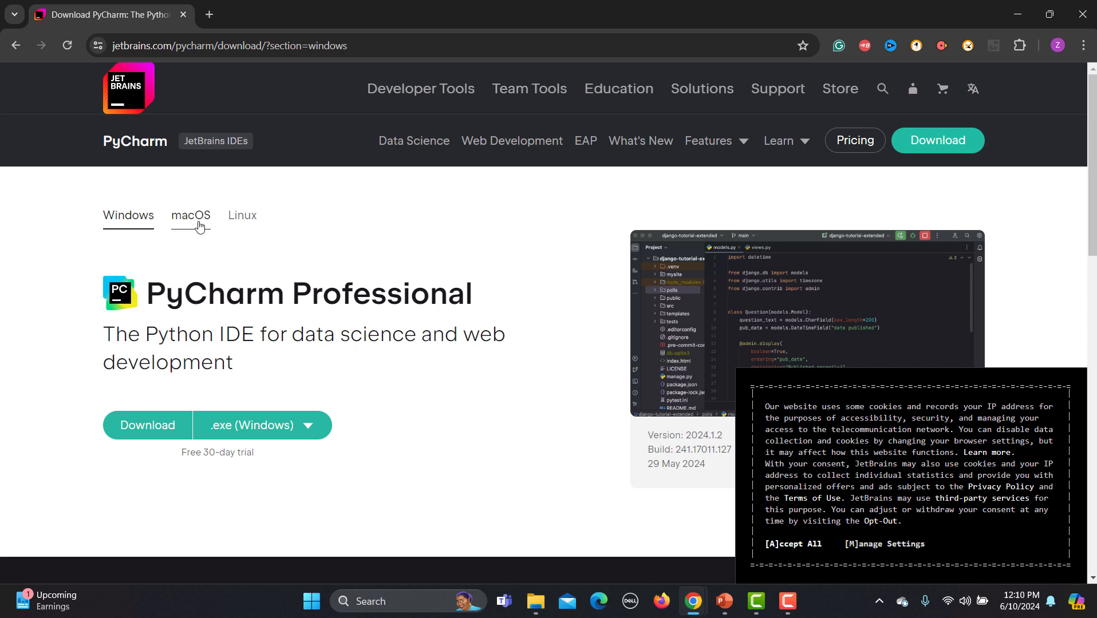
# Start the Windows Community Edition download, then cancel it in Chrome's downloads panel
pyautogui.click(190, 215)
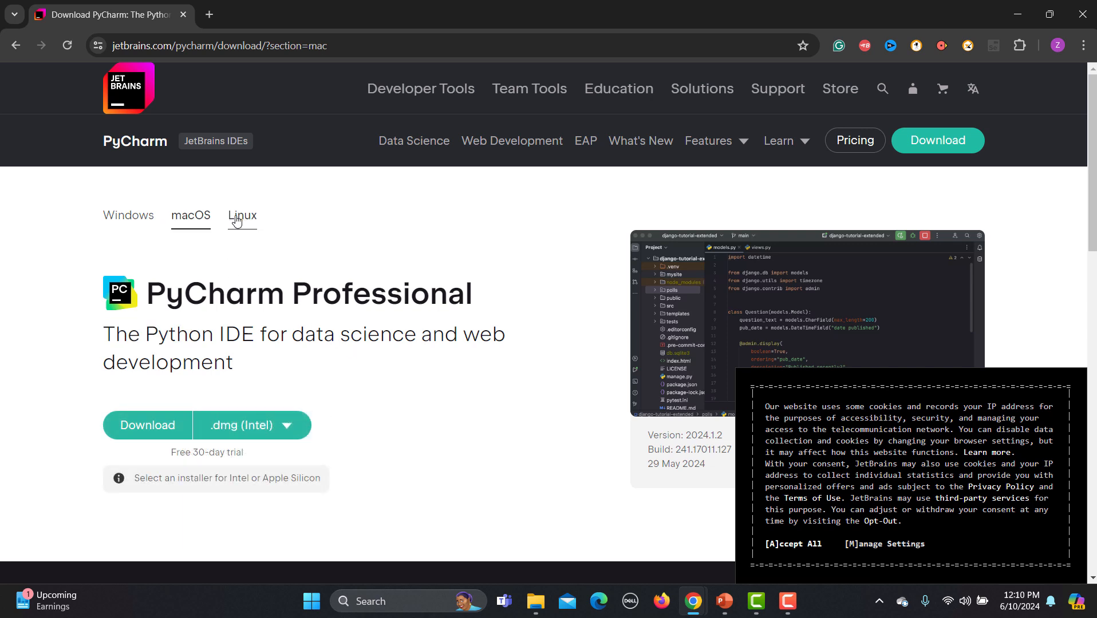
pyautogui.click(128, 215)
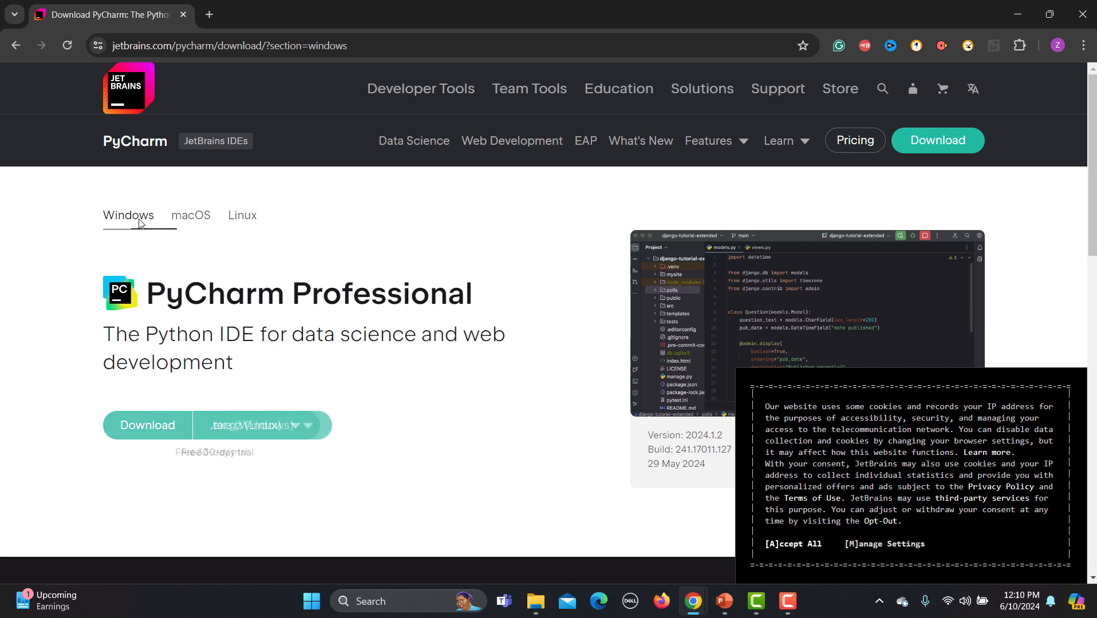
pyautogui.scroll(-3)
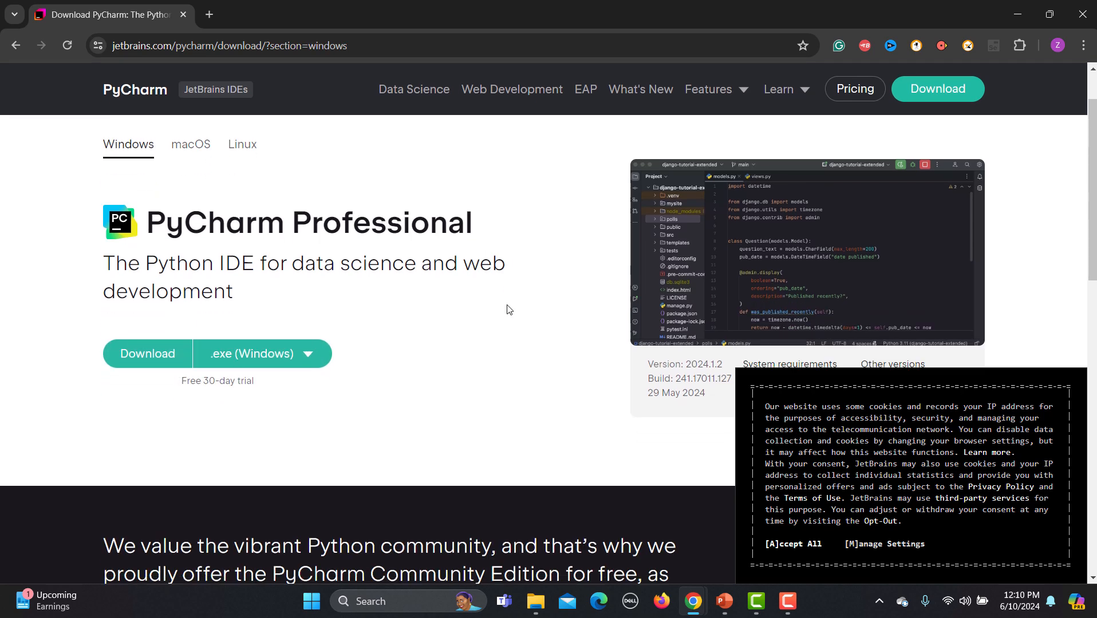
pyautogui.scroll(-3)
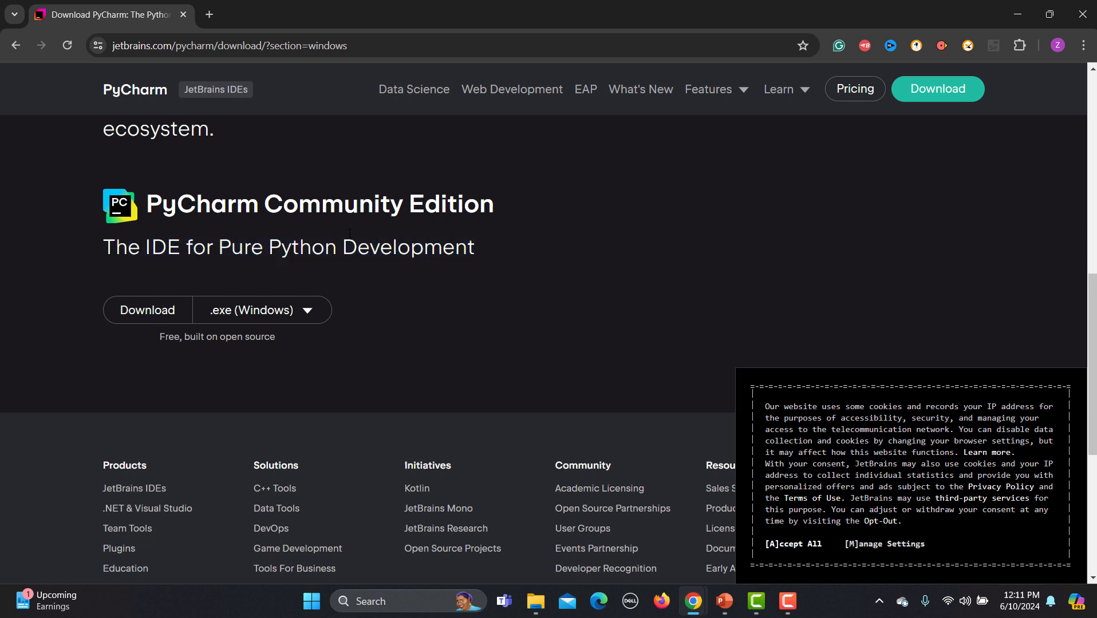
pyautogui.moveTo(501, 280)
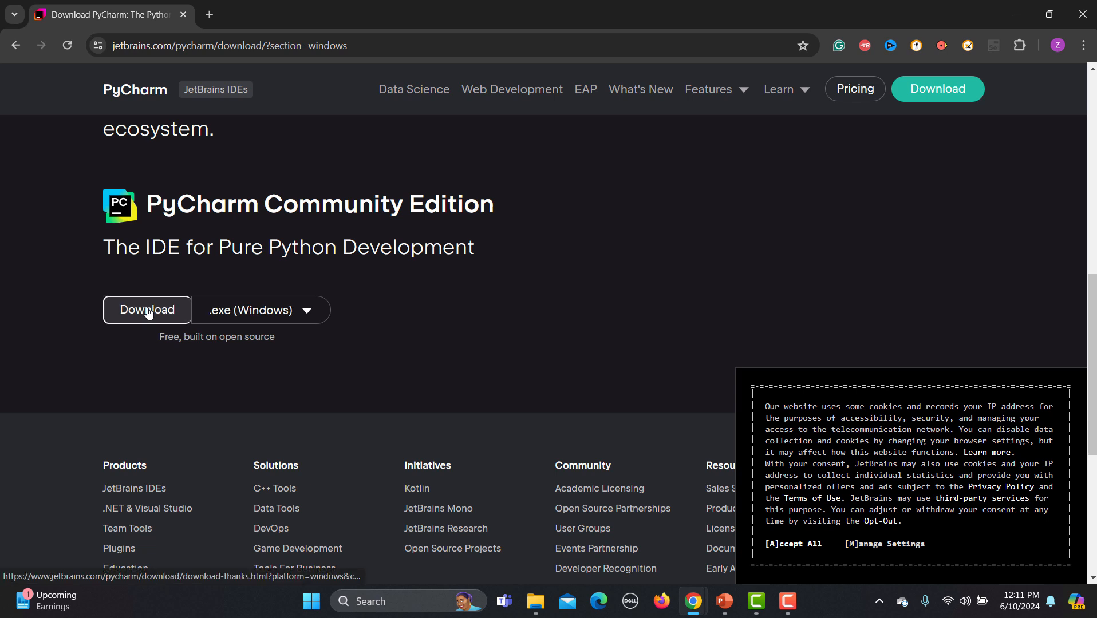
pyautogui.click(147, 310)
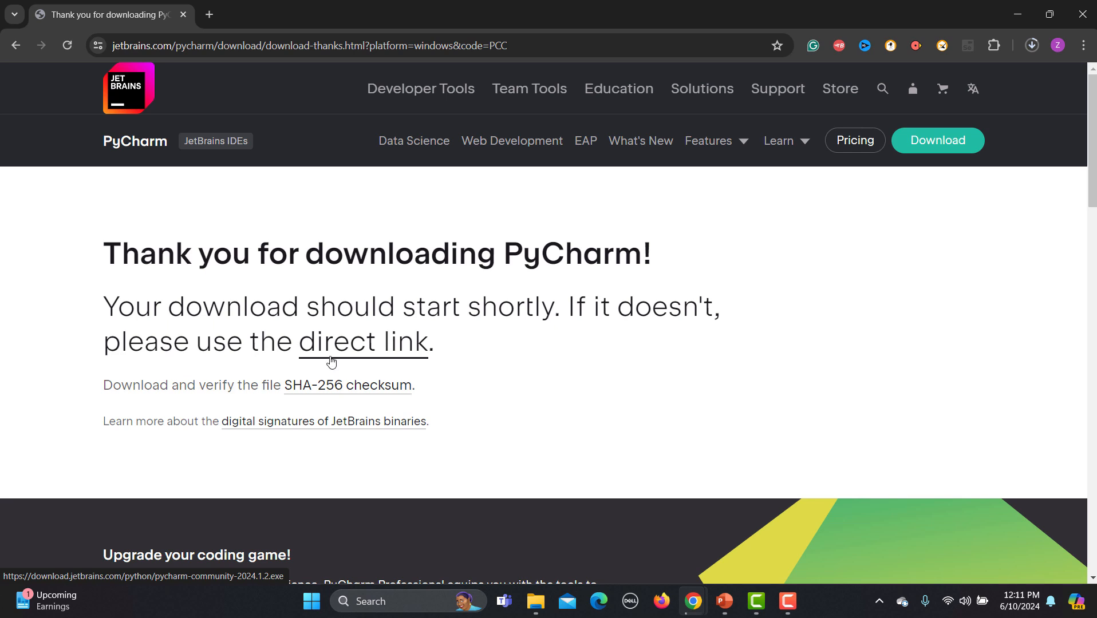
pyautogui.moveTo(1033, 71)
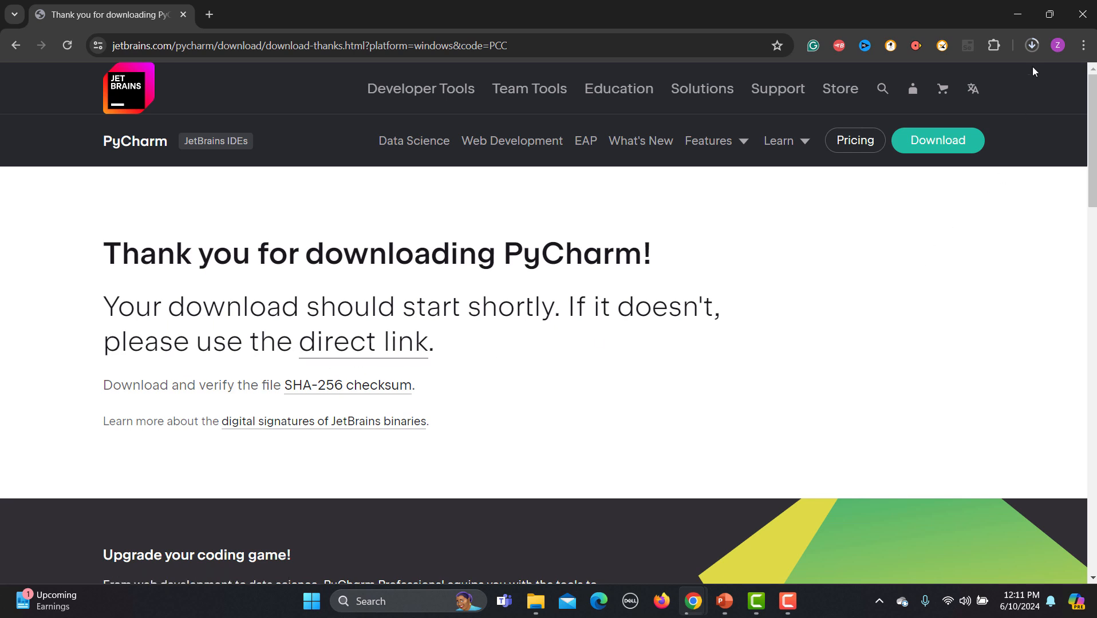
pyautogui.click(1030, 45)
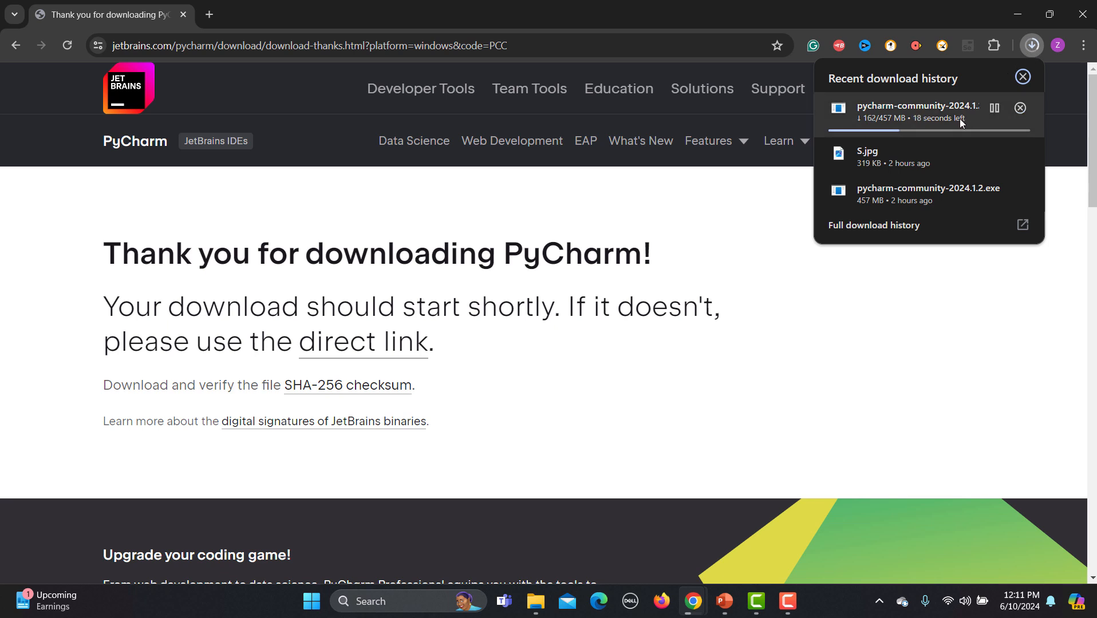
pyautogui.click(1019, 108)
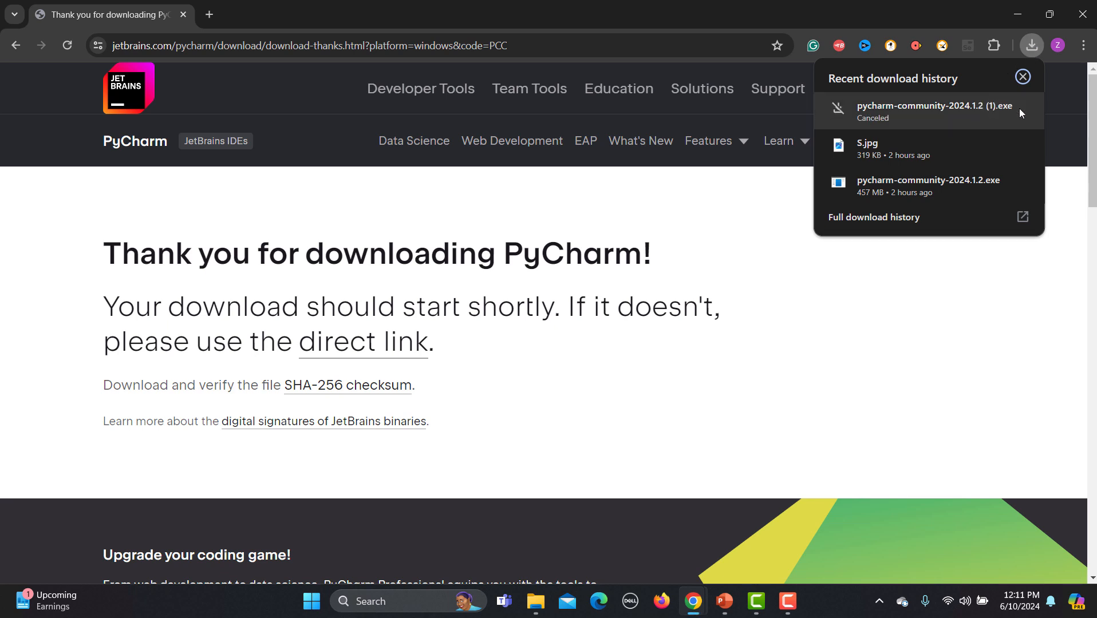
pyautogui.moveTo(536, 602)
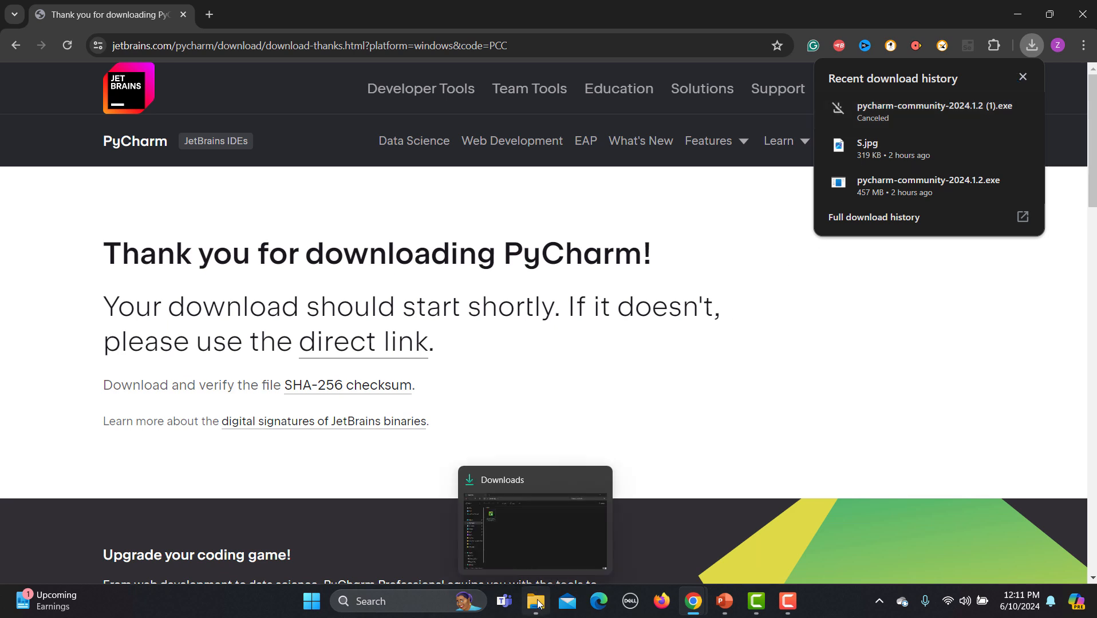
# Run pycharm-community-2024.1.2 from the Downloads folder to open the setup wizard
pyautogui.click(536, 601)
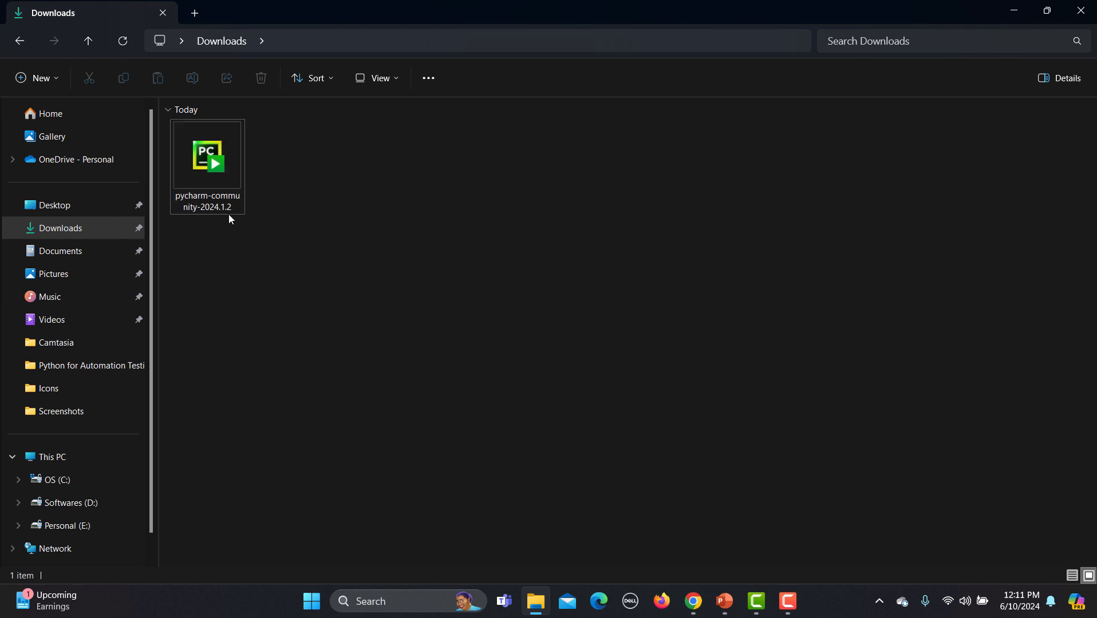
pyautogui.click(206, 155)
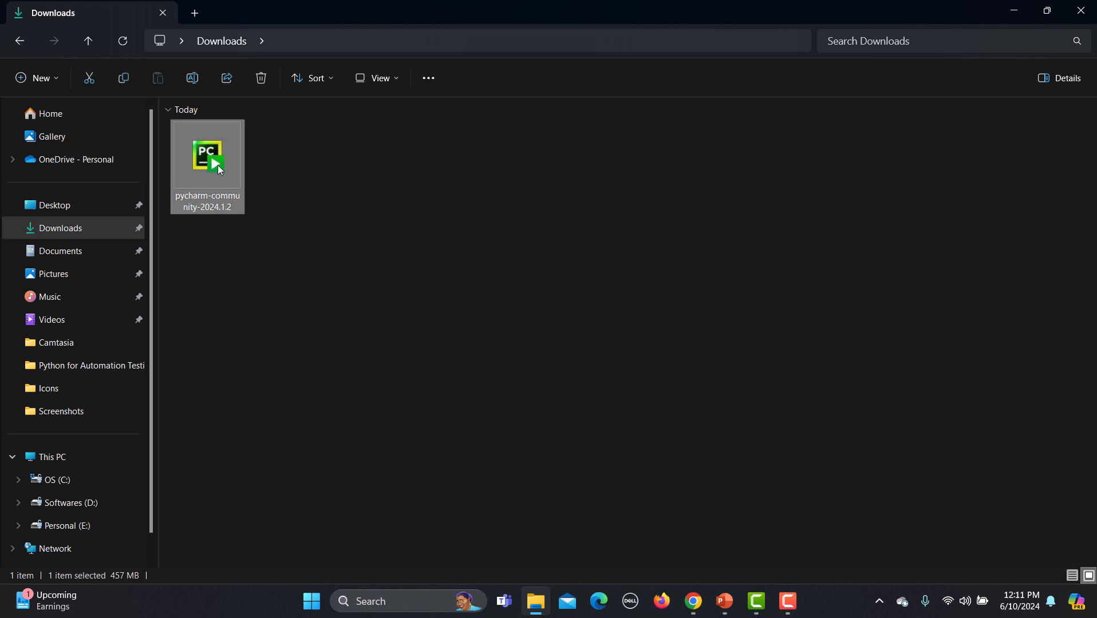
pyautogui.rightClick(207, 155)
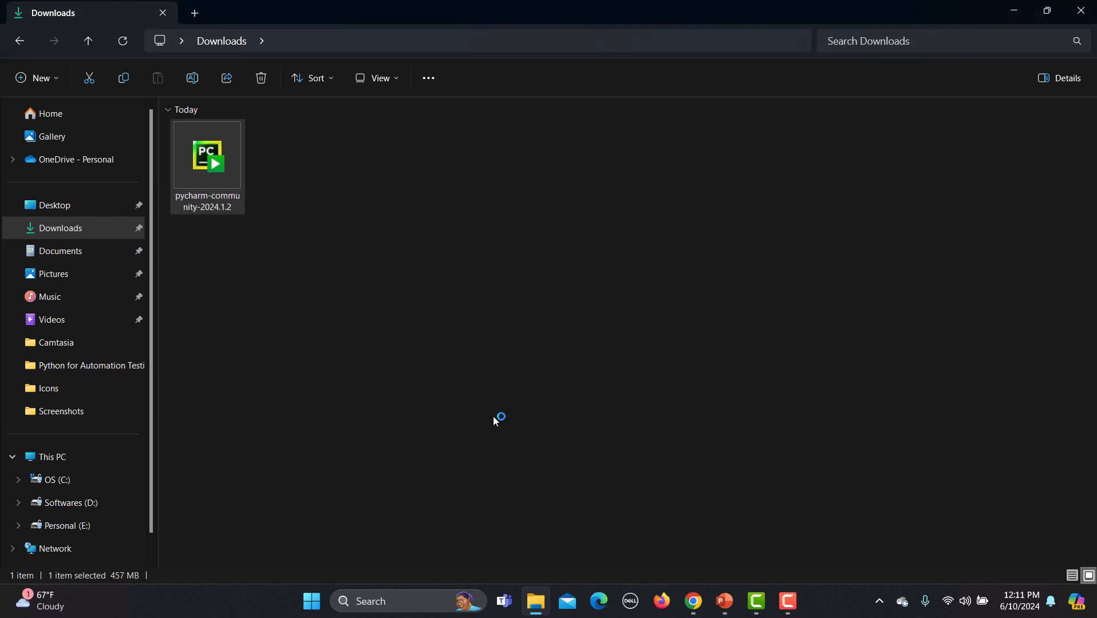
pyautogui.doubleClick(206, 155)
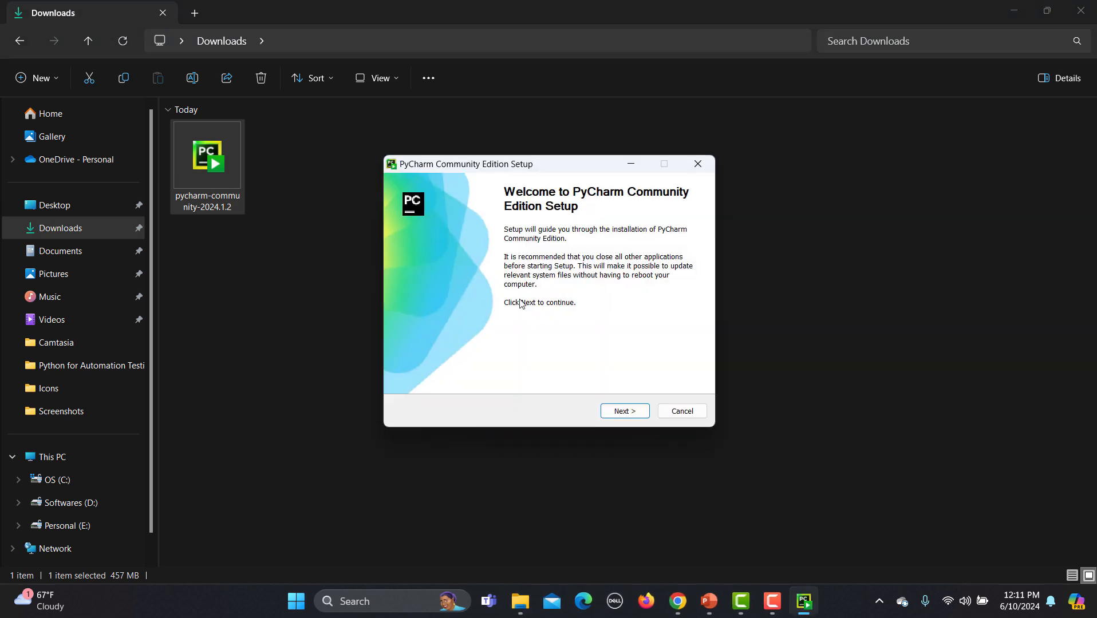
# Keep the default install folder and enable 'Add bin folder to the PATH' and .py association
pyautogui.click(623, 411)
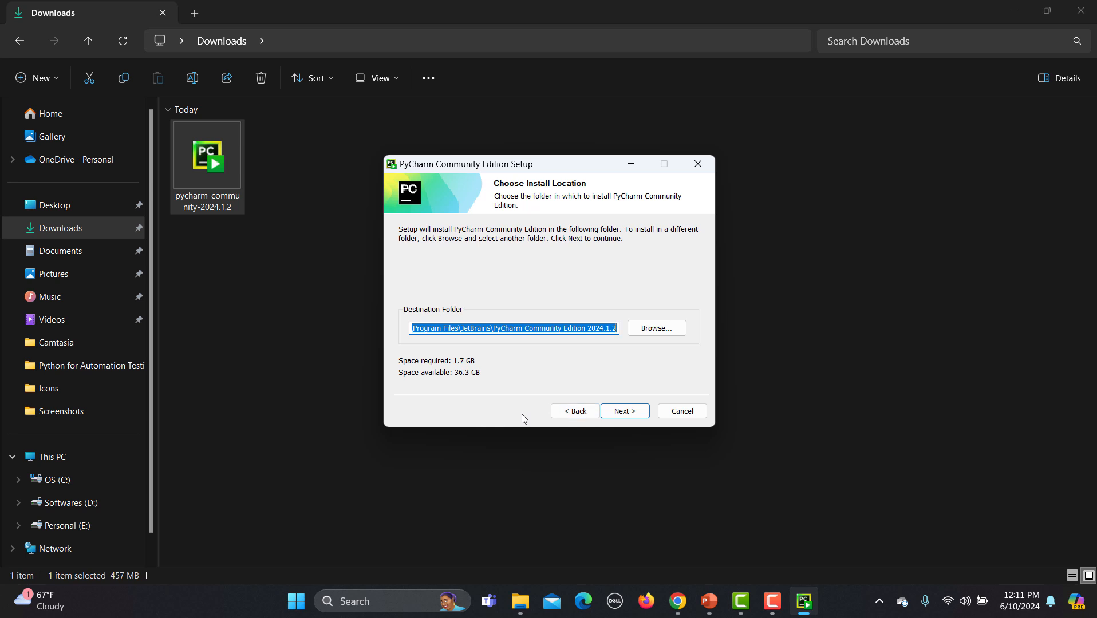
pyautogui.moveTo(392, 352)
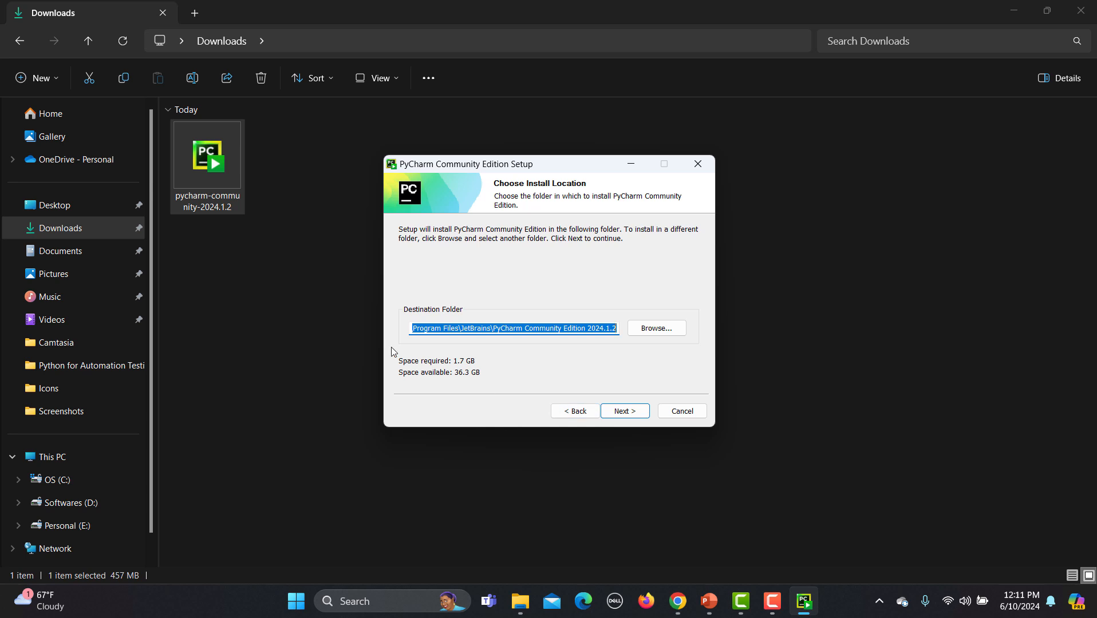
pyautogui.moveTo(490, 370)
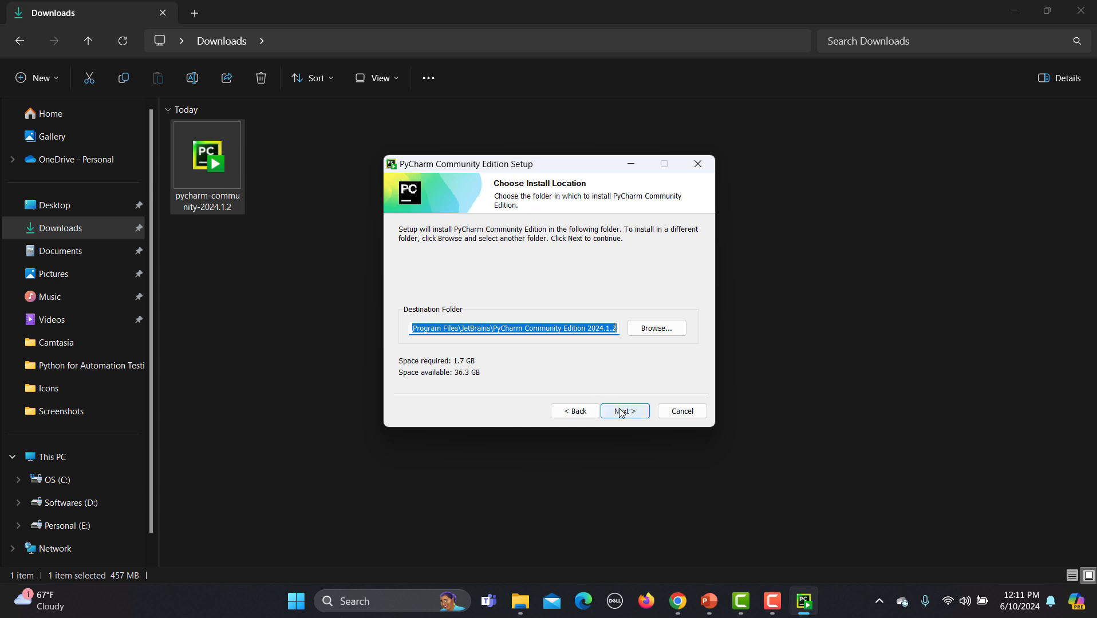
pyautogui.click(624, 410)
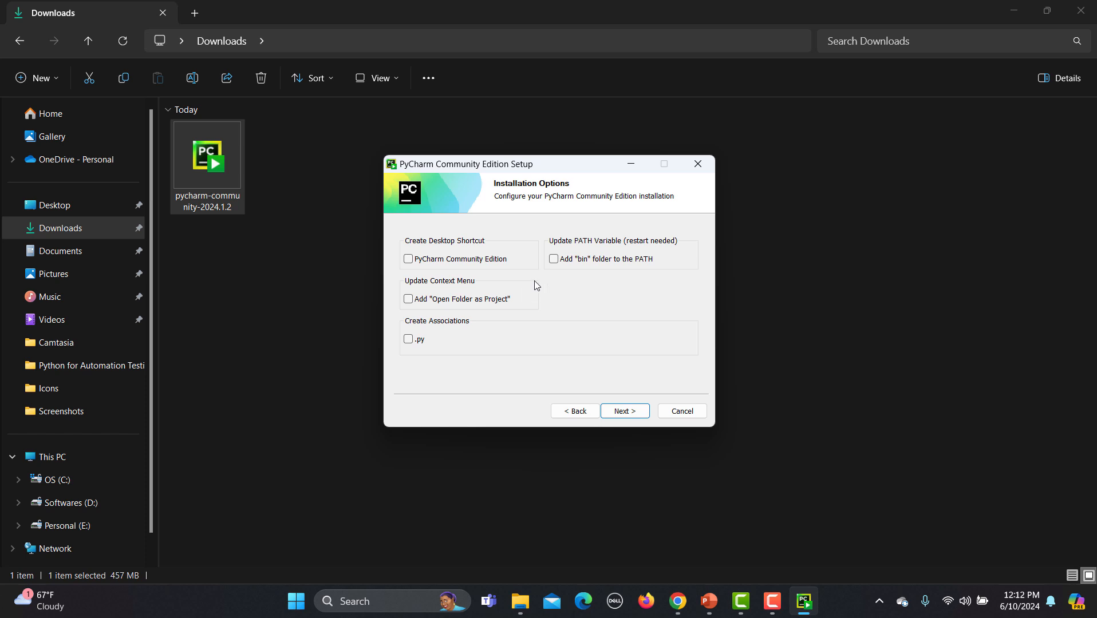
pyautogui.click(554, 259)
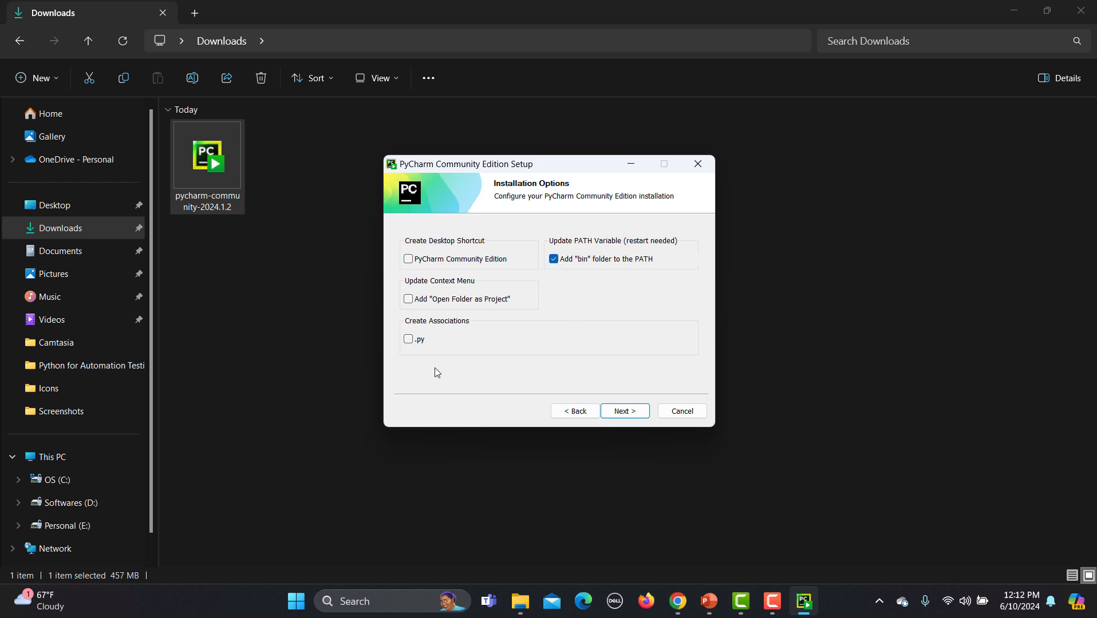
pyautogui.click(408, 339)
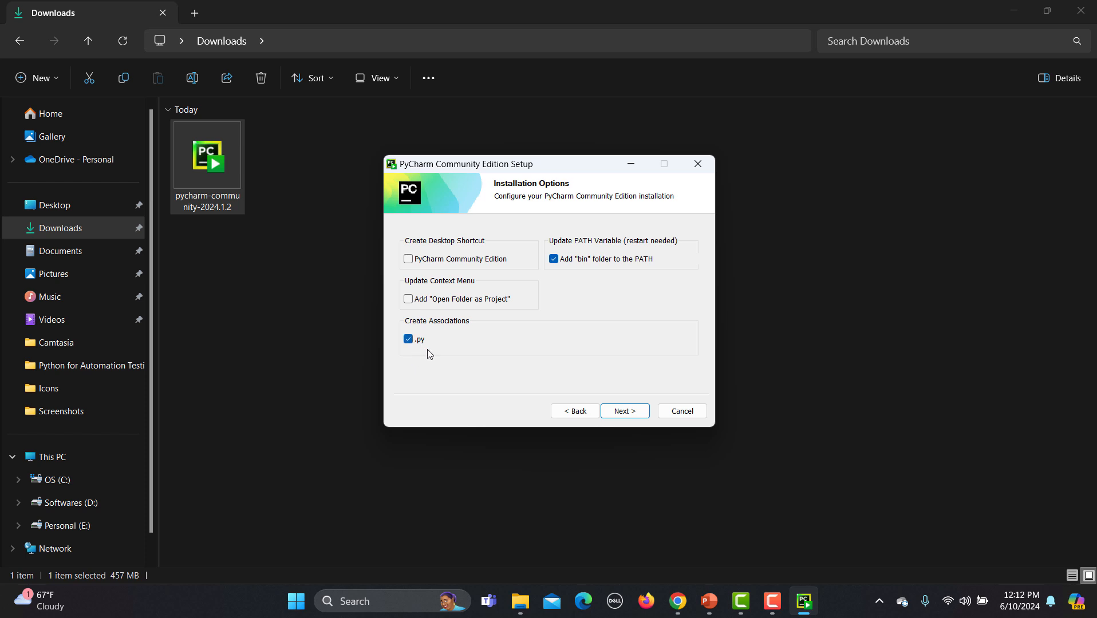
pyautogui.moveTo(429, 290)
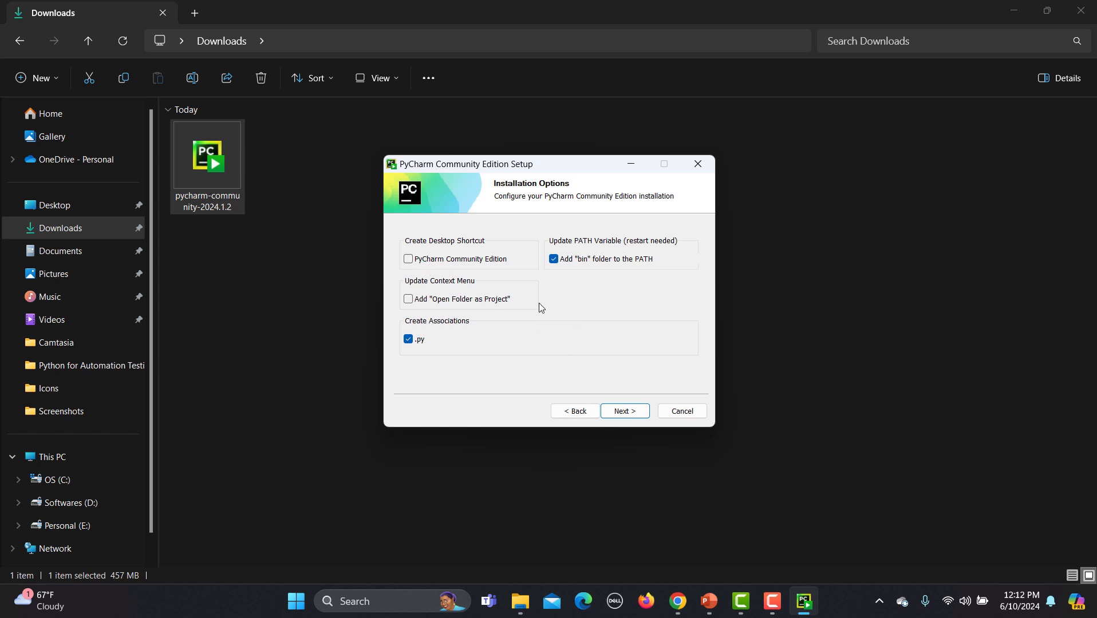
pyautogui.moveTo(625, 411)
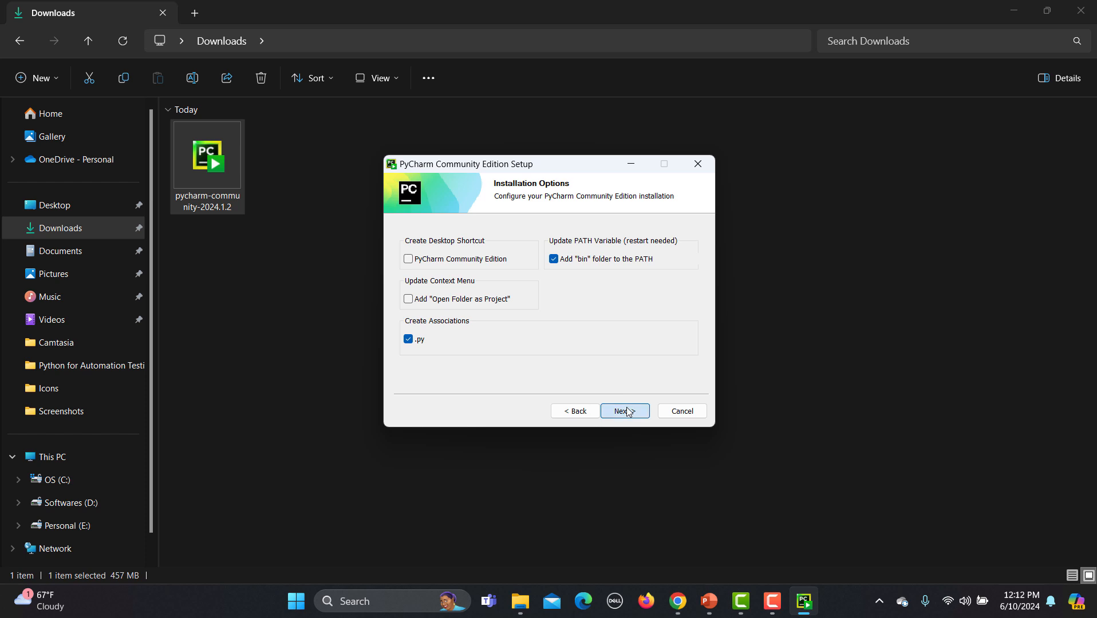
pyautogui.click(623, 411)
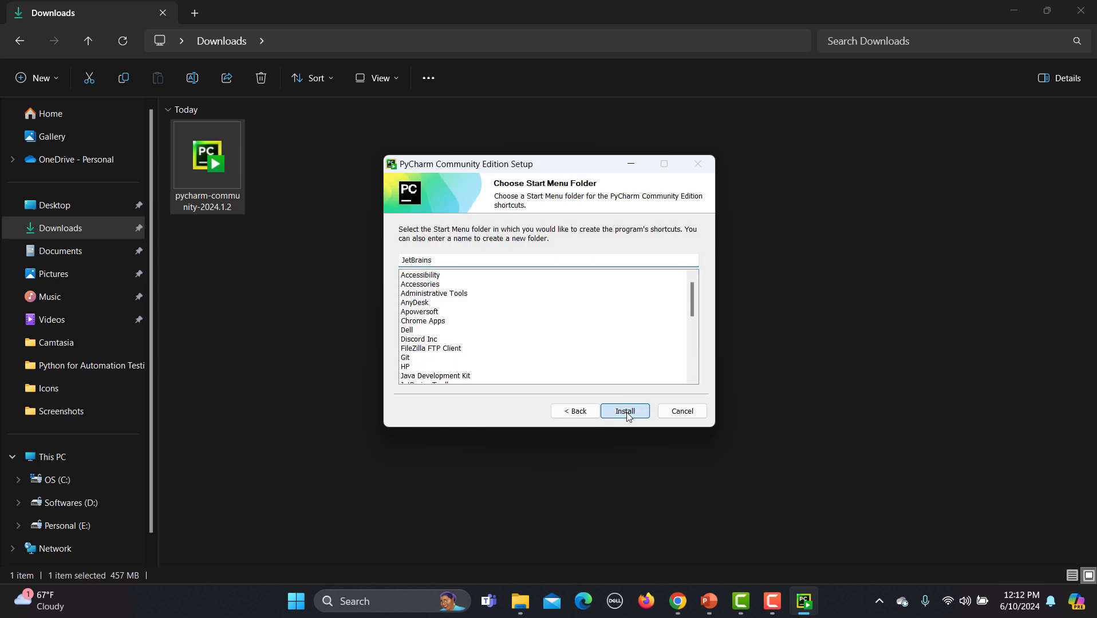
# Install with the default JetBrains Start Menu folder and show the extraction details
pyautogui.click(623, 411)
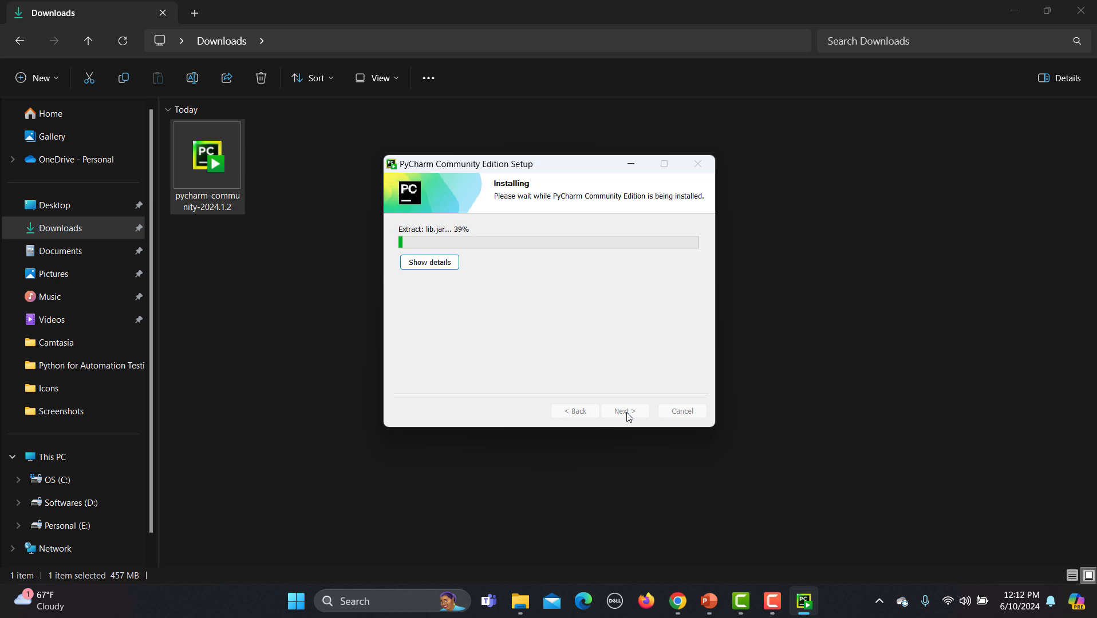
pyautogui.moveTo(526, 348)
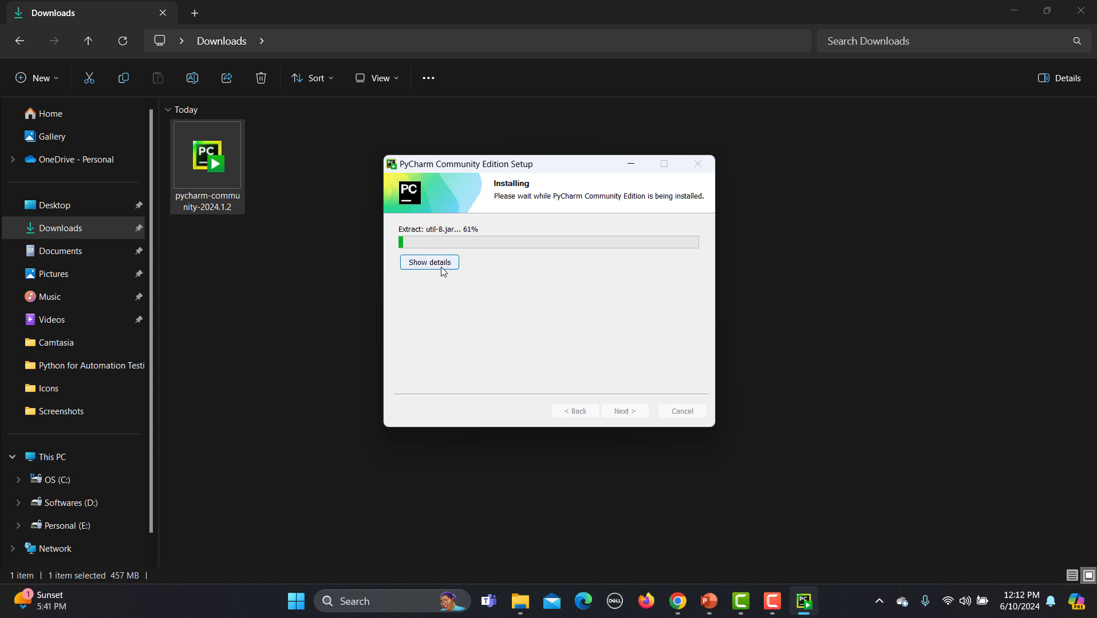
pyautogui.click(429, 262)
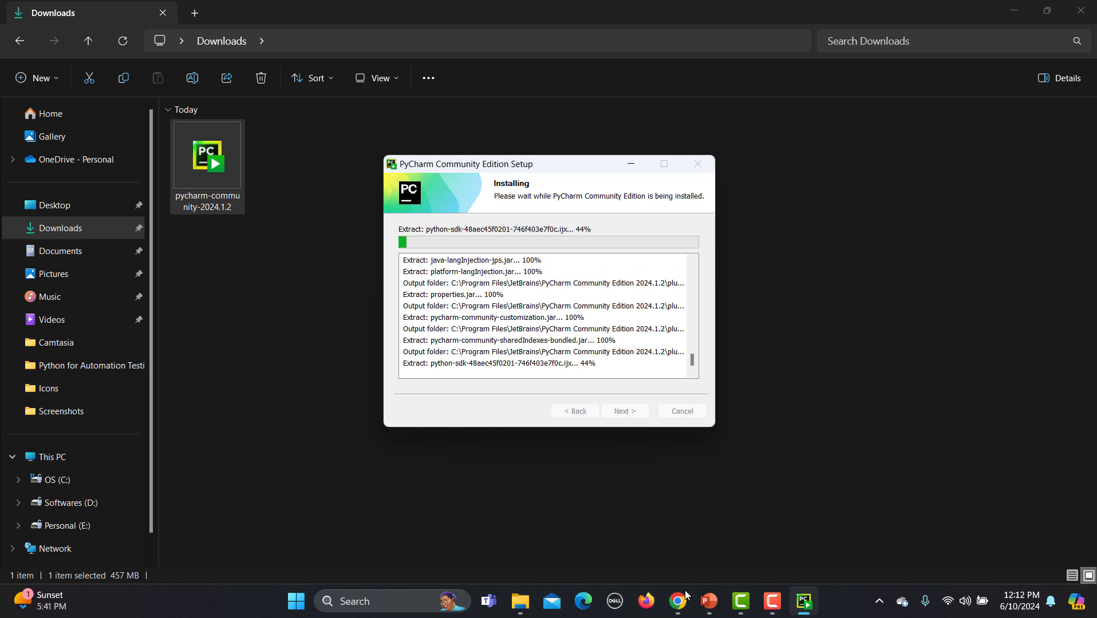
# Open the PyCharm Features page and highlight the introduction's closing sentence
pyautogui.click(677, 605)
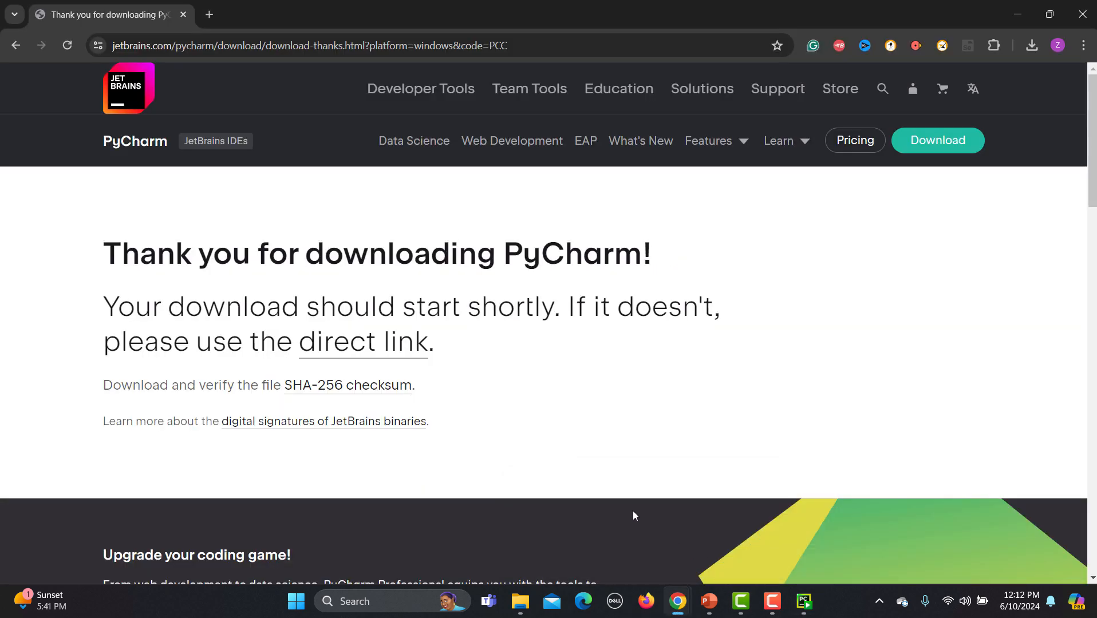
pyautogui.click(708, 140)
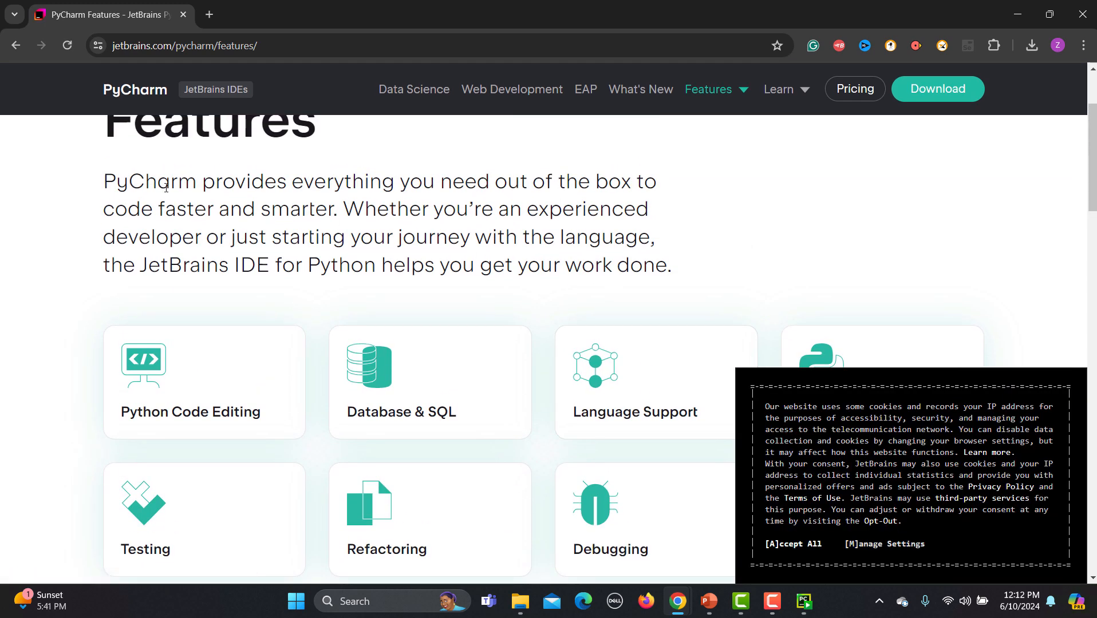
pyautogui.moveTo(171, 180); pyautogui.dragTo(629, 181)
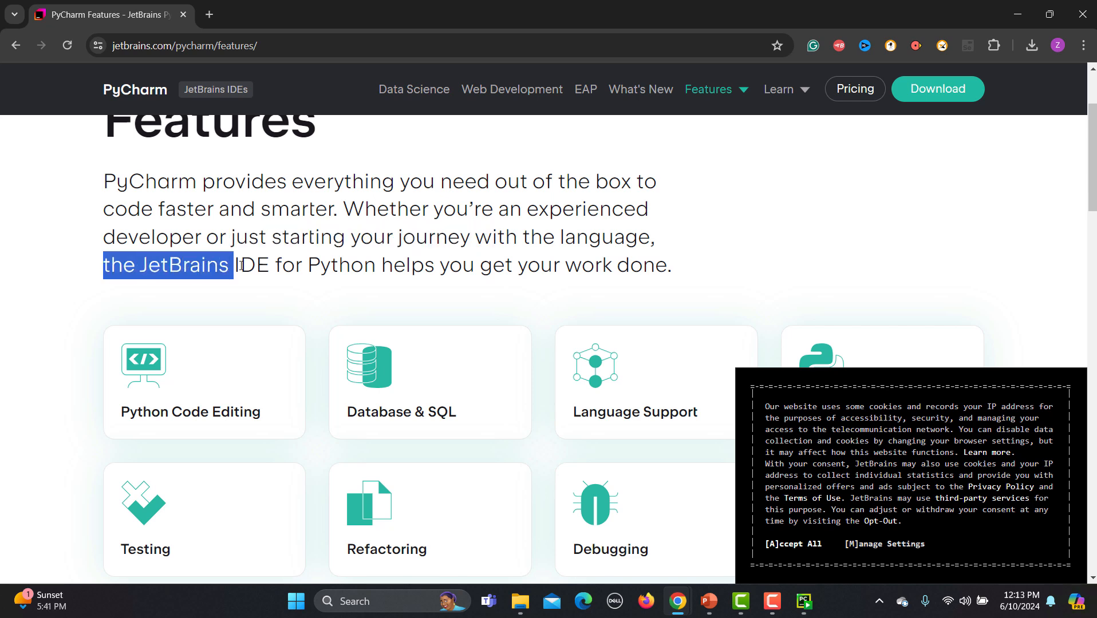
pyautogui.moveTo(236, 265); pyautogui.dragTo(492, 265)
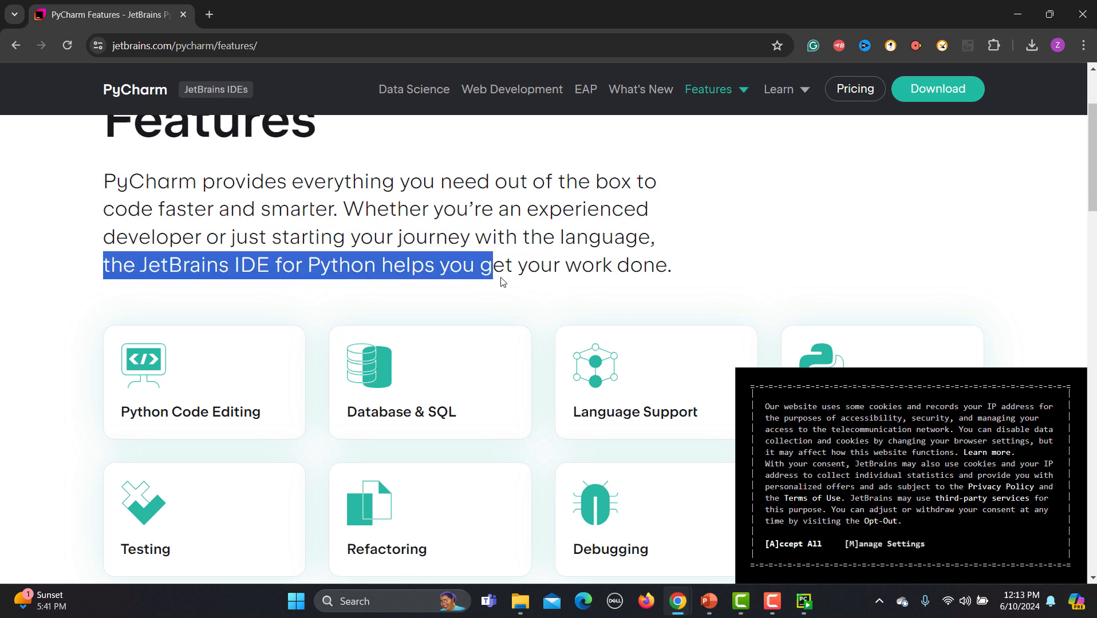
pyautogui.moveTo(501, 265); pyautogui.dragTo(669, 265)
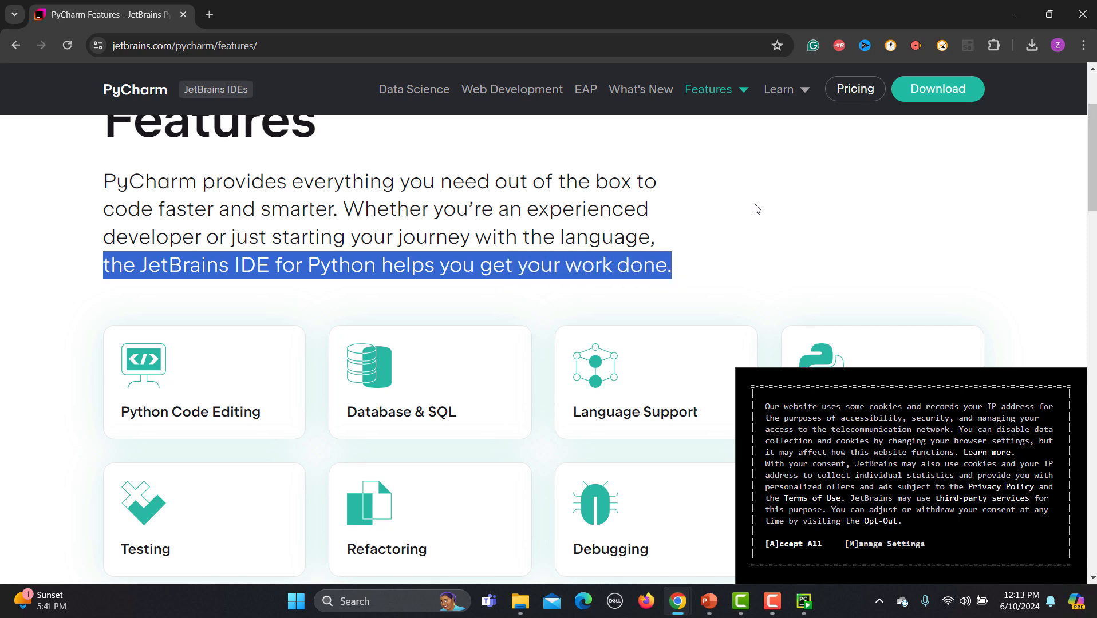
# Scroll down to the feature tabs and show the Database & SQL description
pyautogui.scroll(-3)
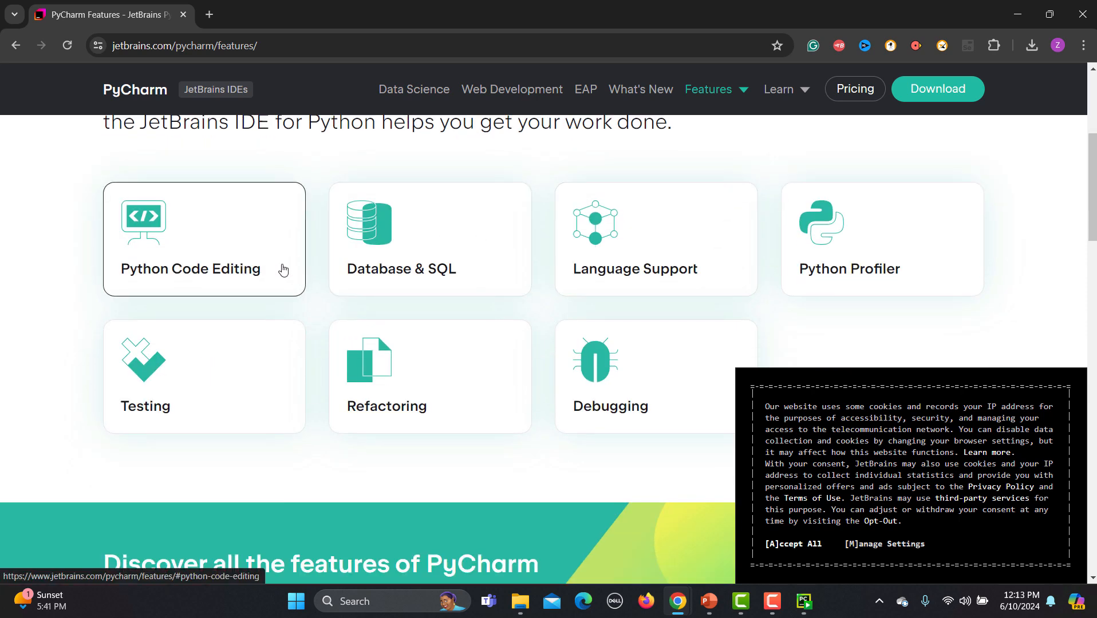
pyautogui.moveTo(782, 269)
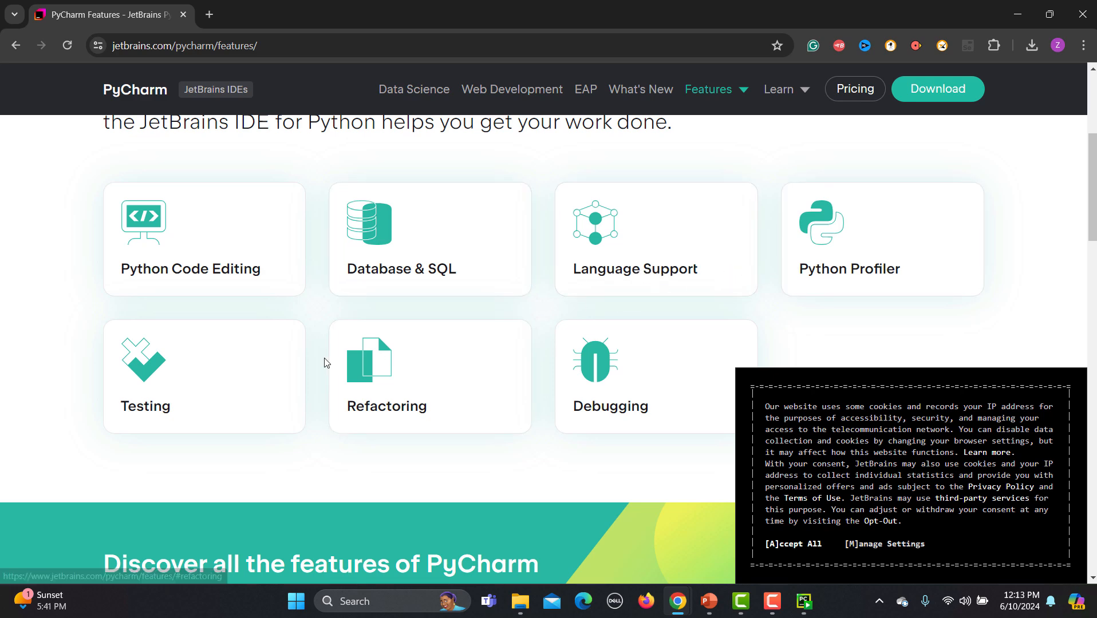
pyautogui.scroll(-3)
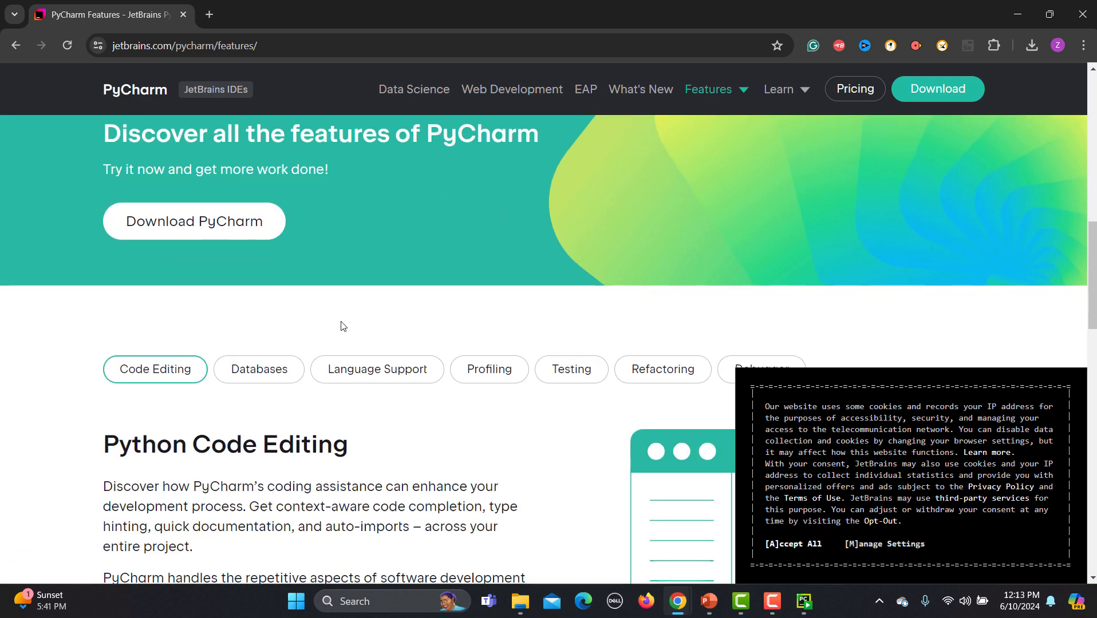
pyautogui.scroll(-3)
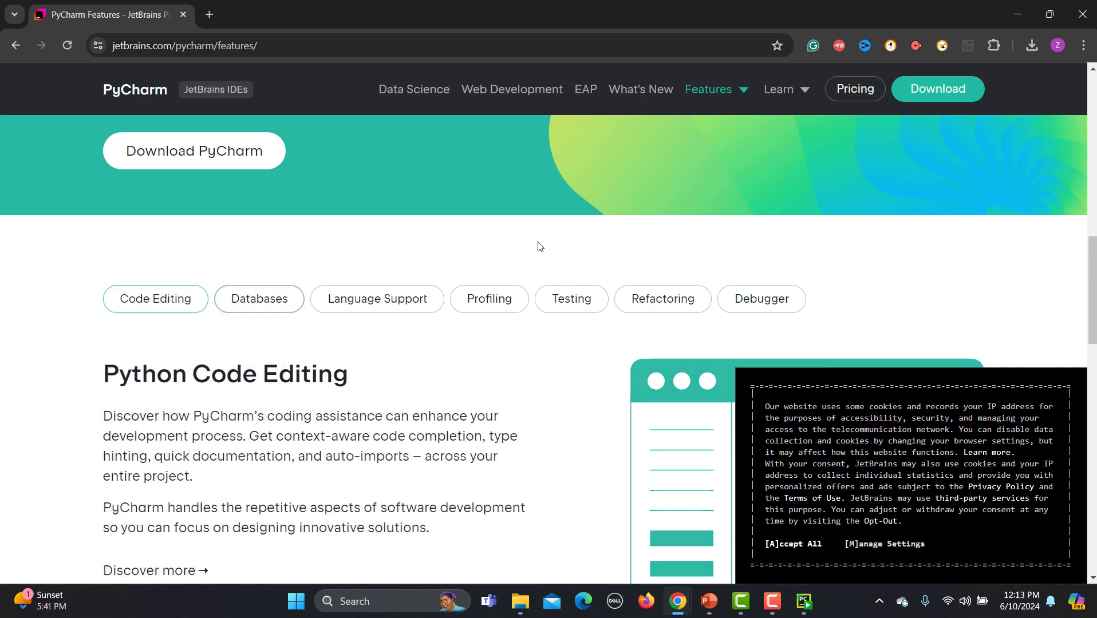
pyautogui.click(258, 298)
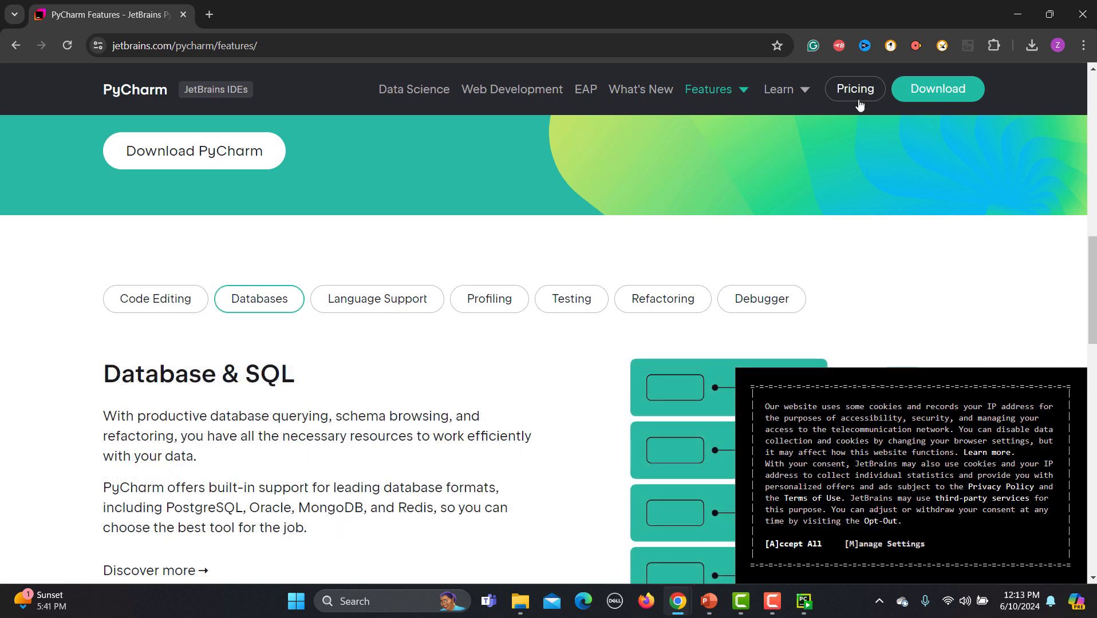
# Open the PyCharm pricing page and compare individual, organization and monthly-billing prices
pyautogui.click(853, 89)
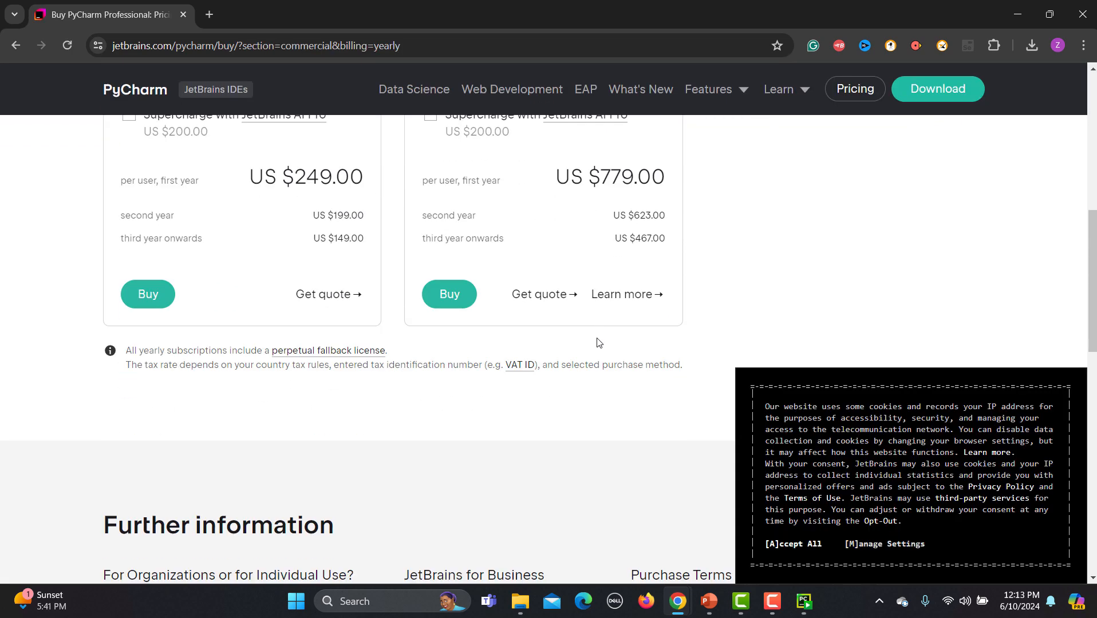
pyautogui.scroll(3)
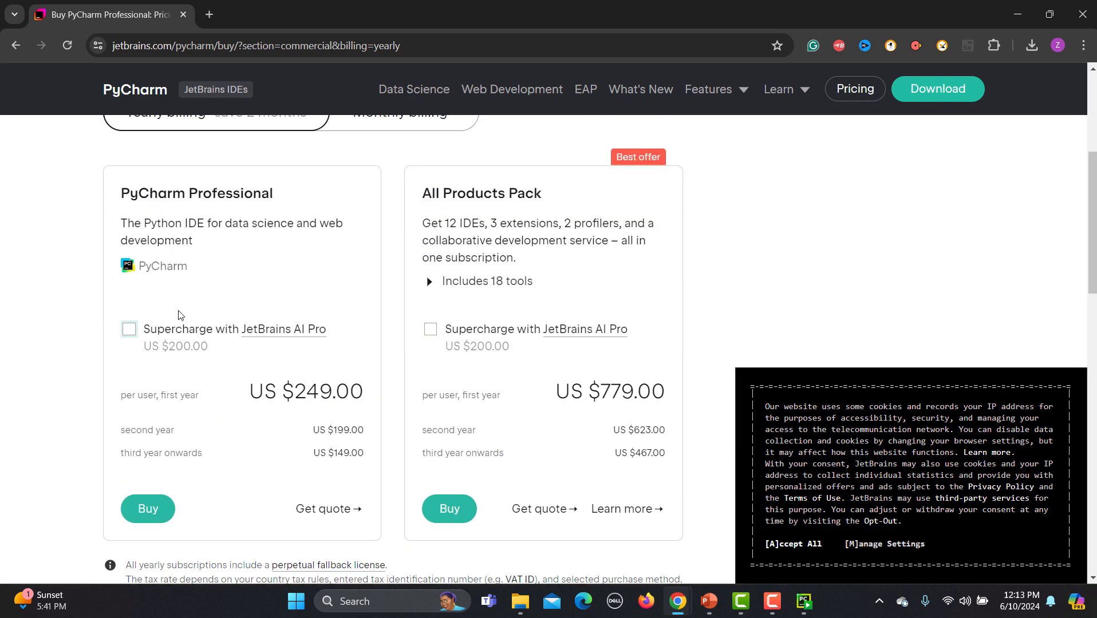
pyautogui.scroll(3)
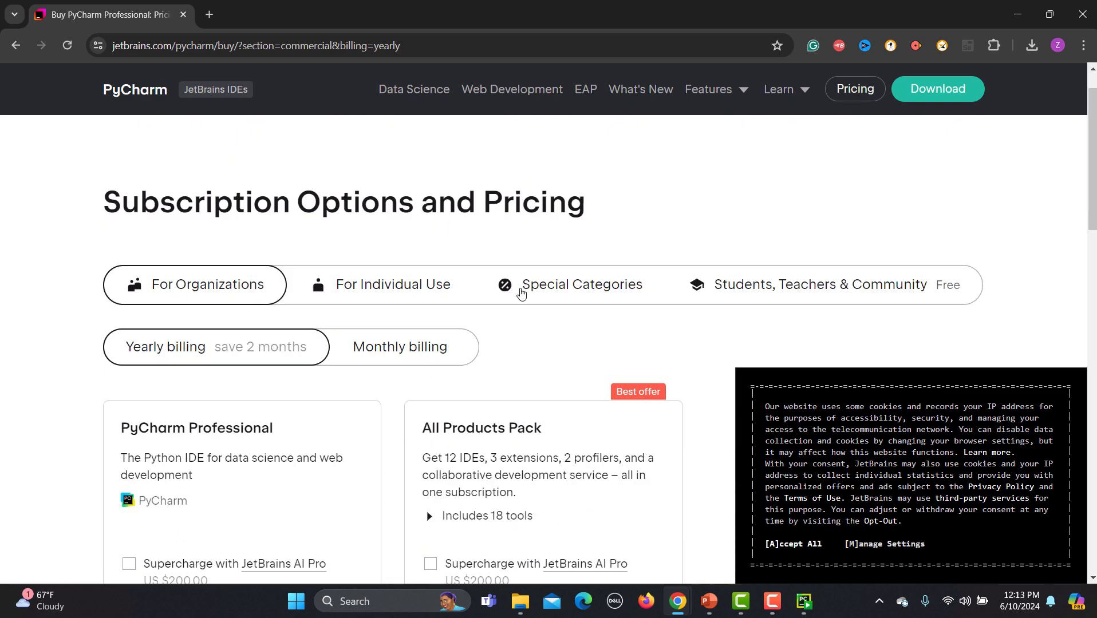
pyautogui.click(393, 284)
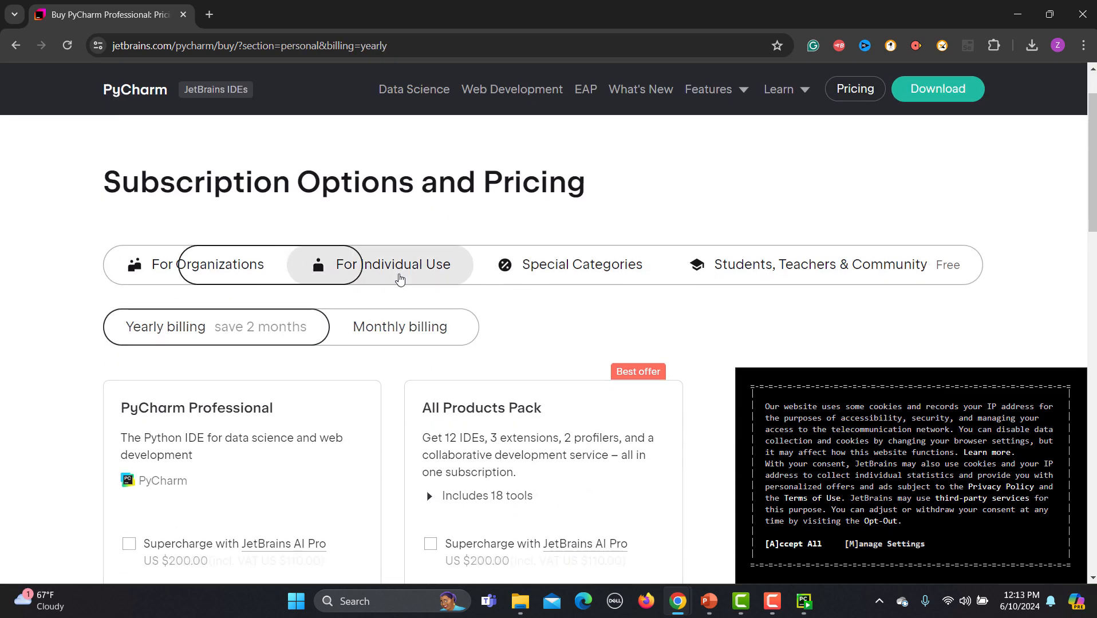
pyautogui.click(206, 265)
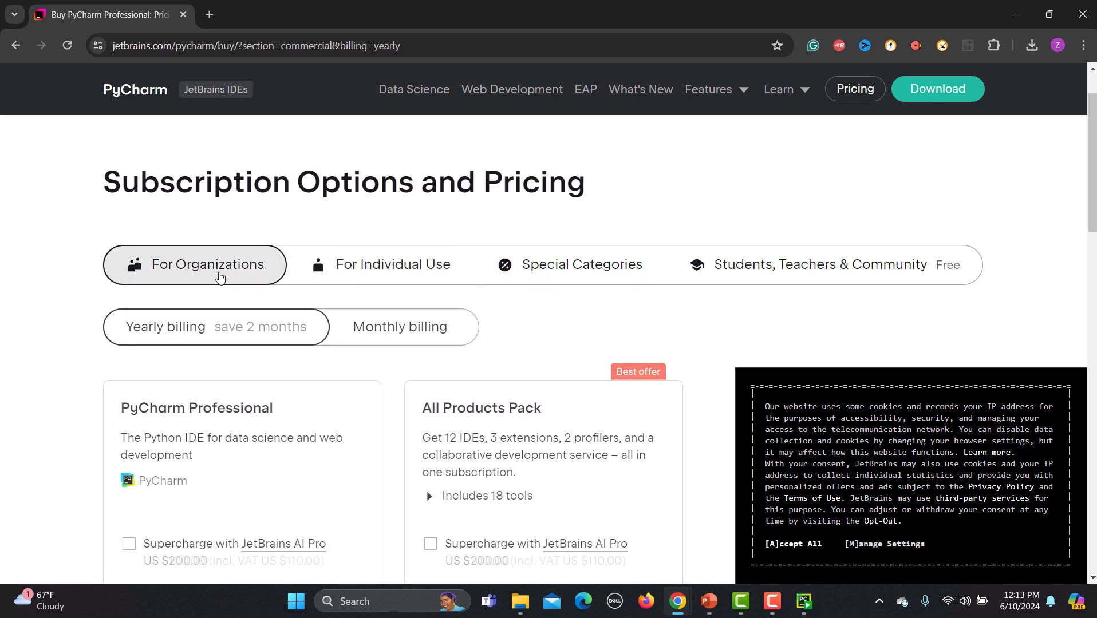
pyautogui.click(399, 327)
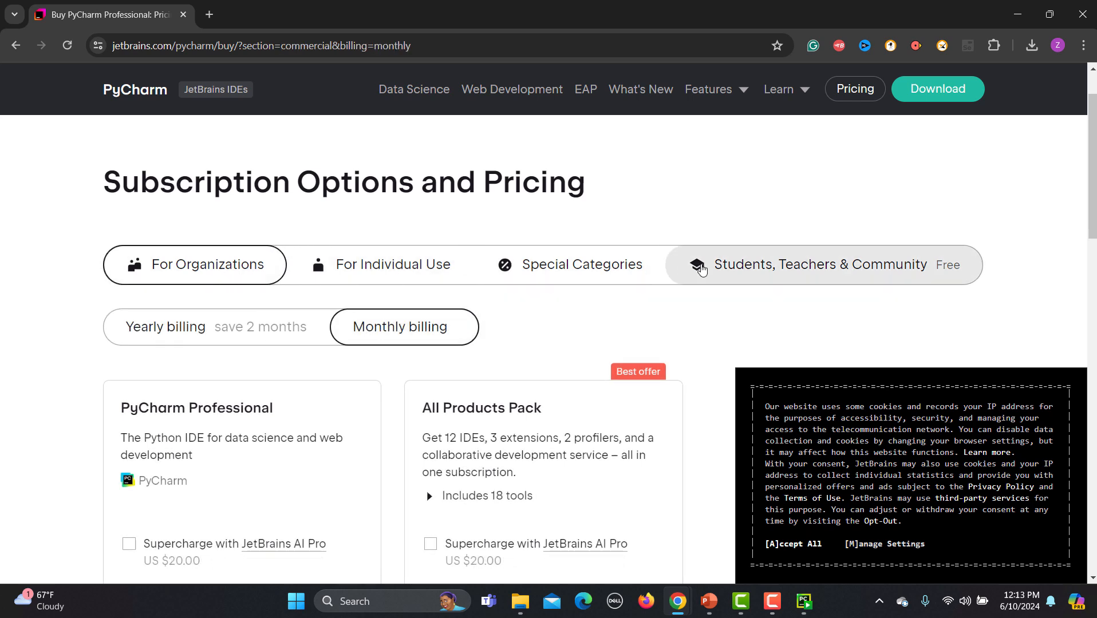
pyautogui.moveTo(817, 272)
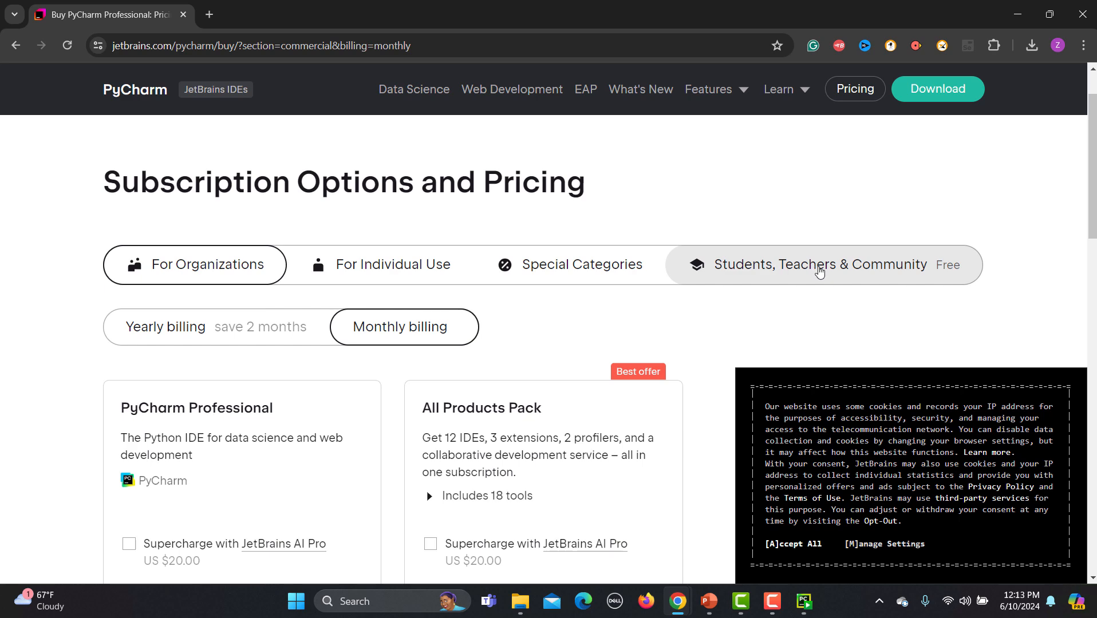
# Show the Students, Teachers & Community offers and highlight the training courses heading
pyautogui.click(819, 264)
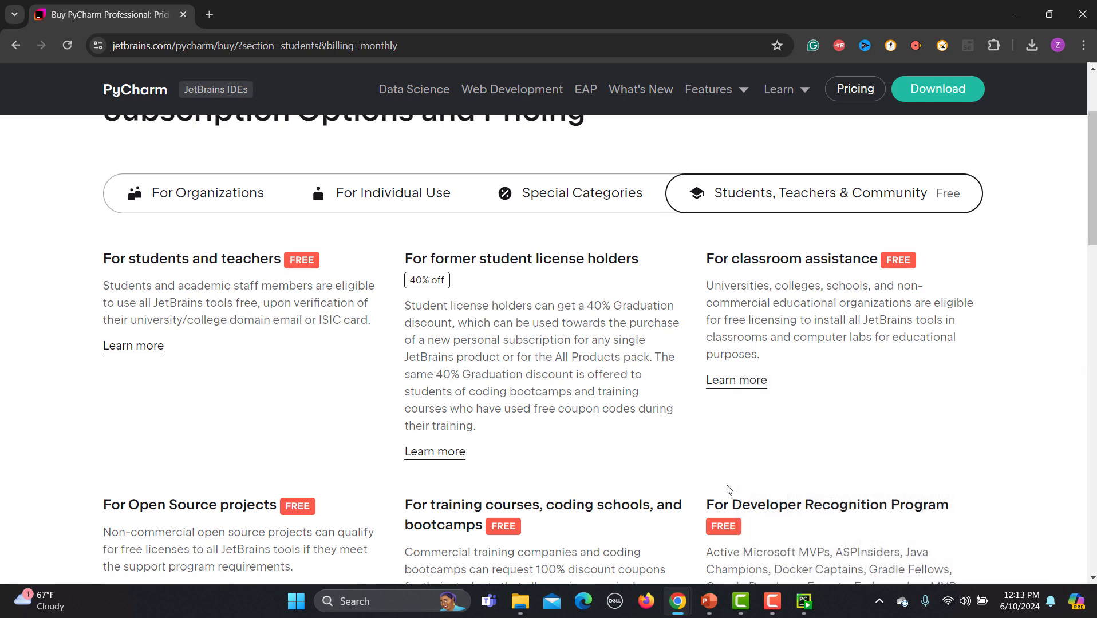
pyautogui.scroll(-3)
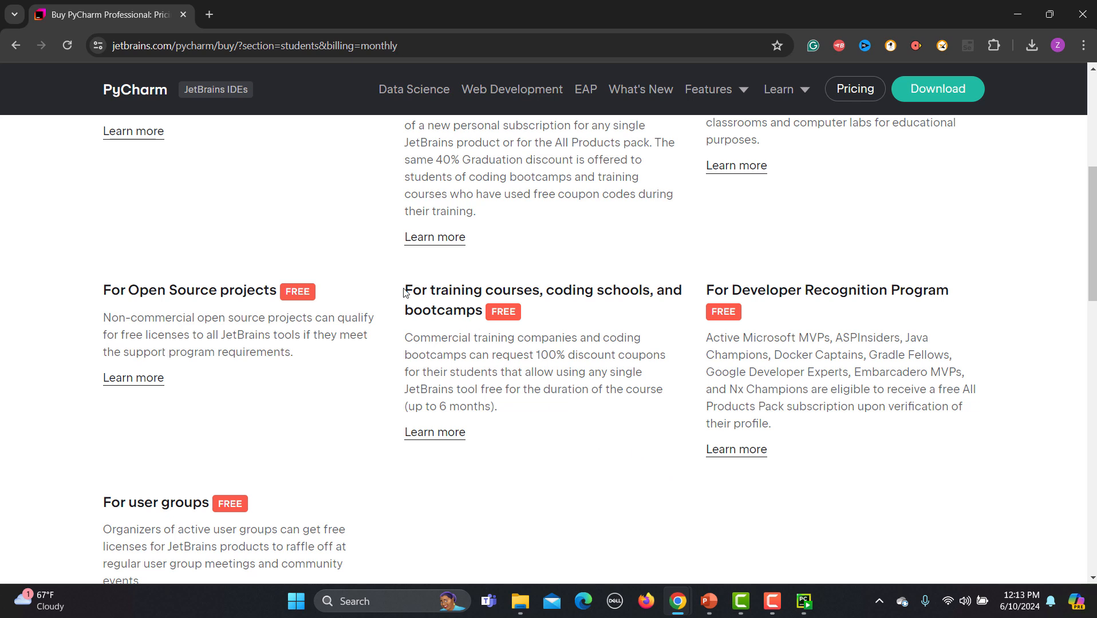
pyautogui.moveTo(404, 290); pyautogui.dragTo(656, 290)
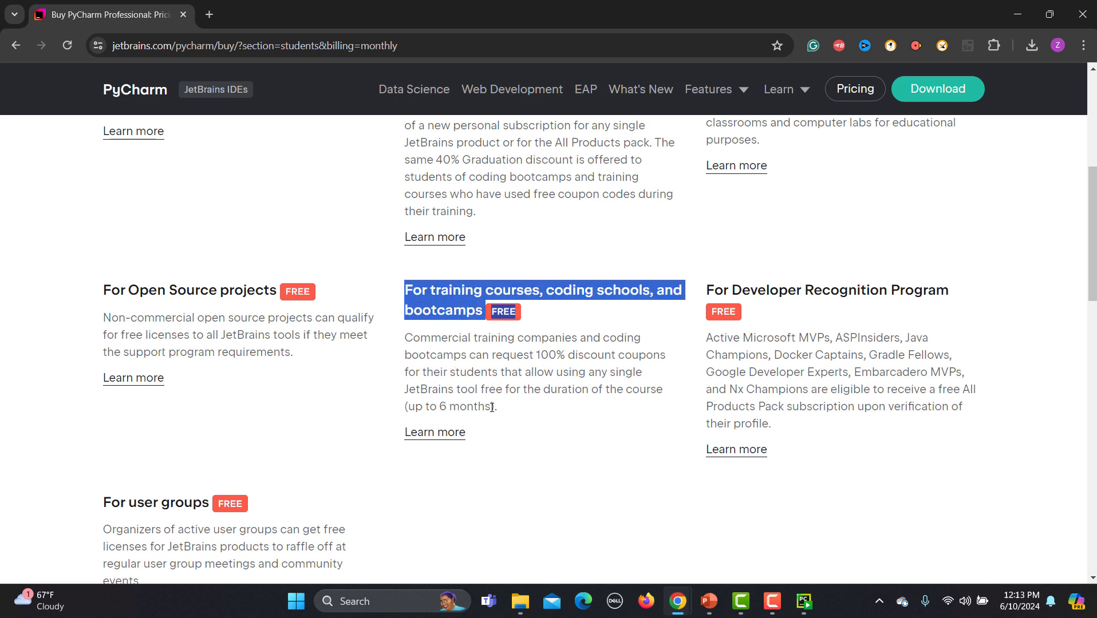
# Open 'Learn more' for the training courses offer and scroll through licence cards and products
pyautogui.click(433, 432)
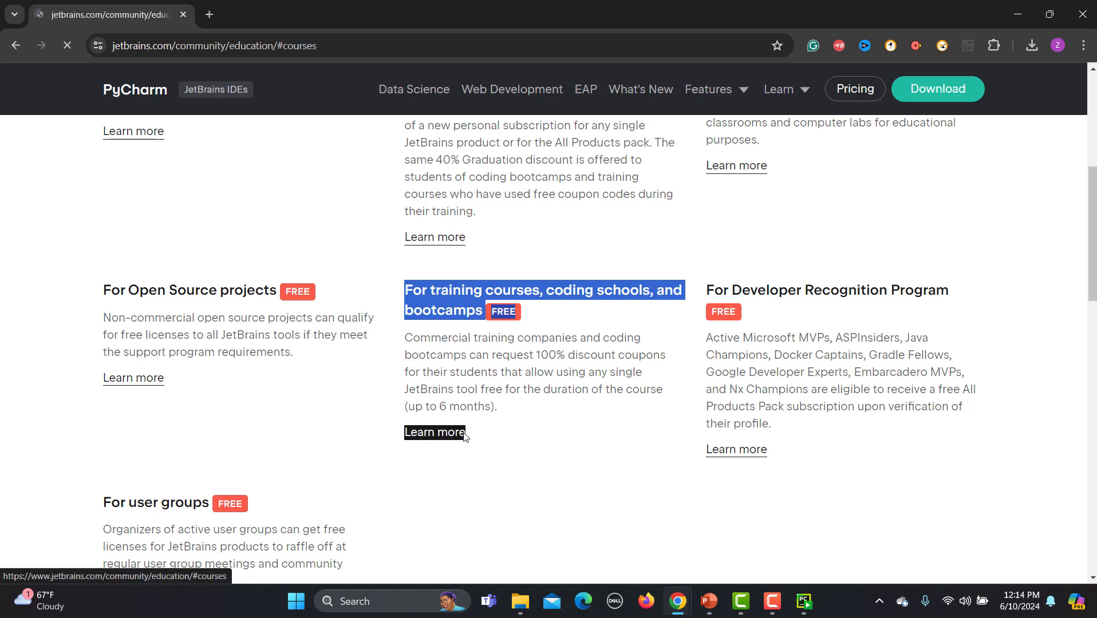
pyautogui.click(435, 432)
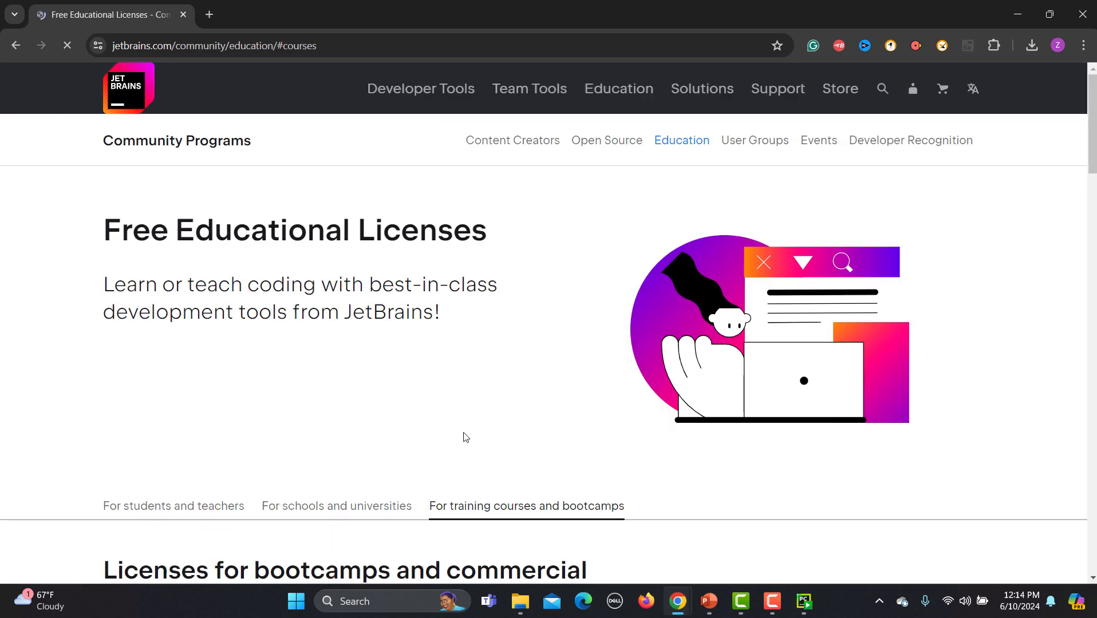
pyautogui.scroll(-3)
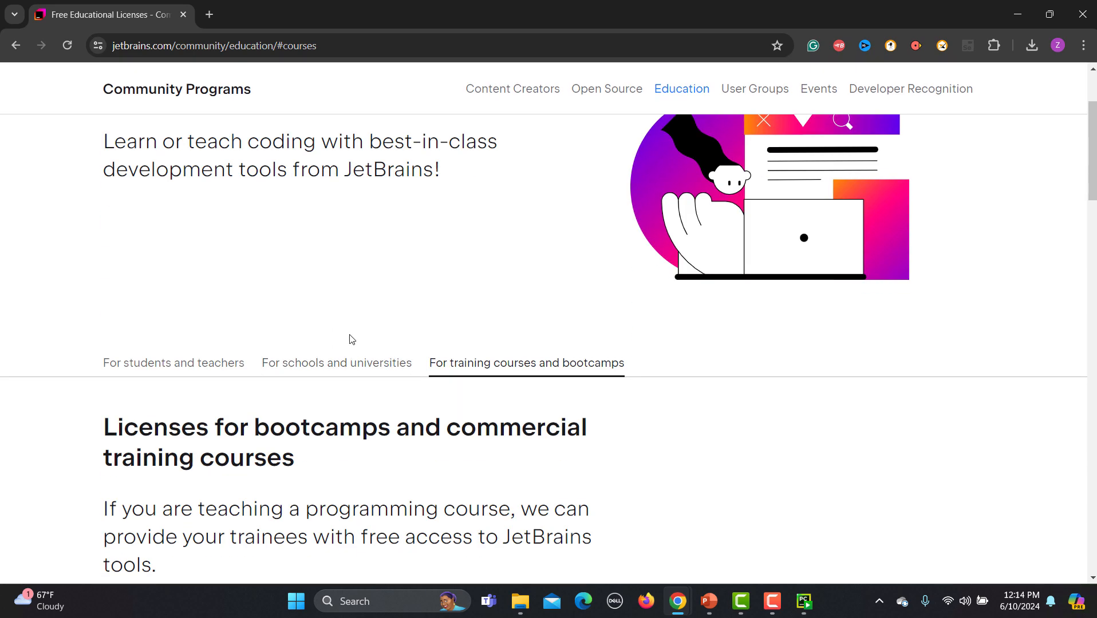
pyautogui.scroll(-3)
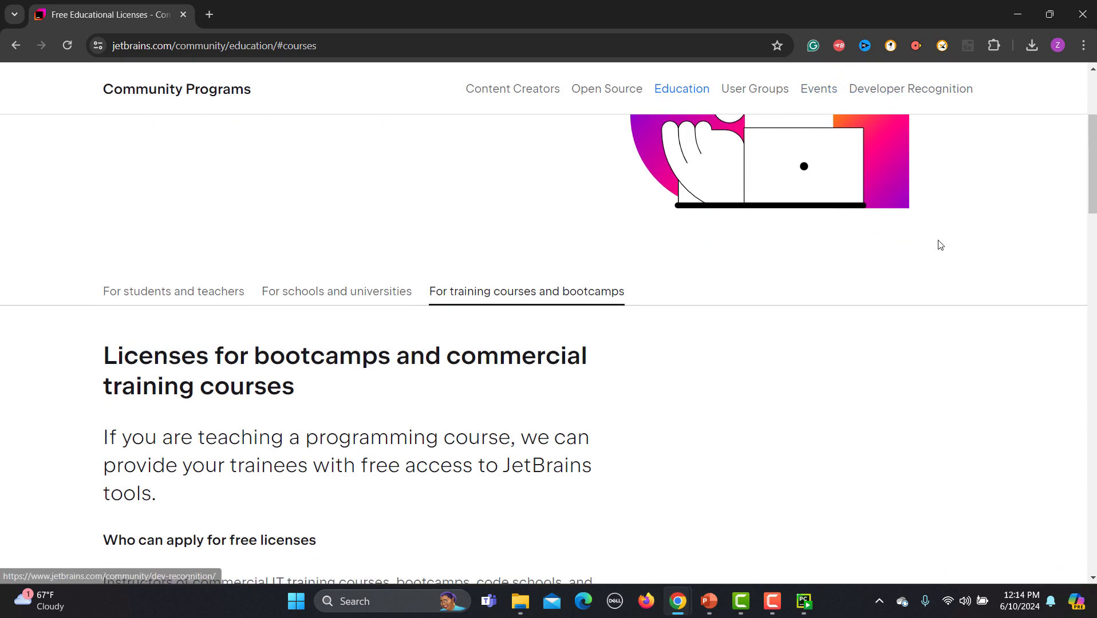
pyautogui.scroll(-3)
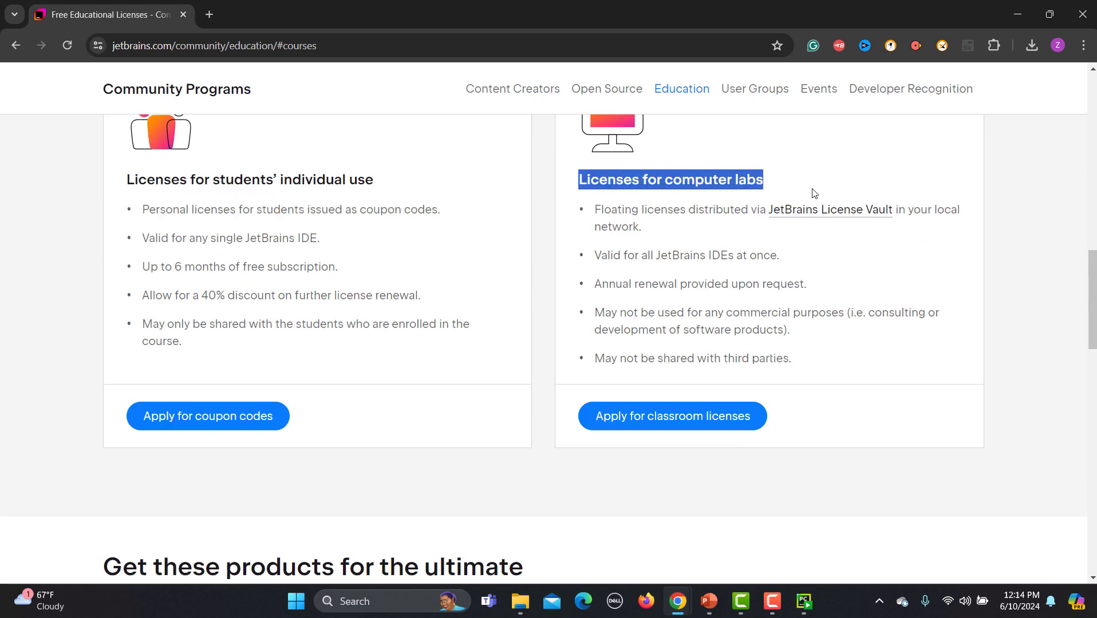
pyautogui.scroll(-3)
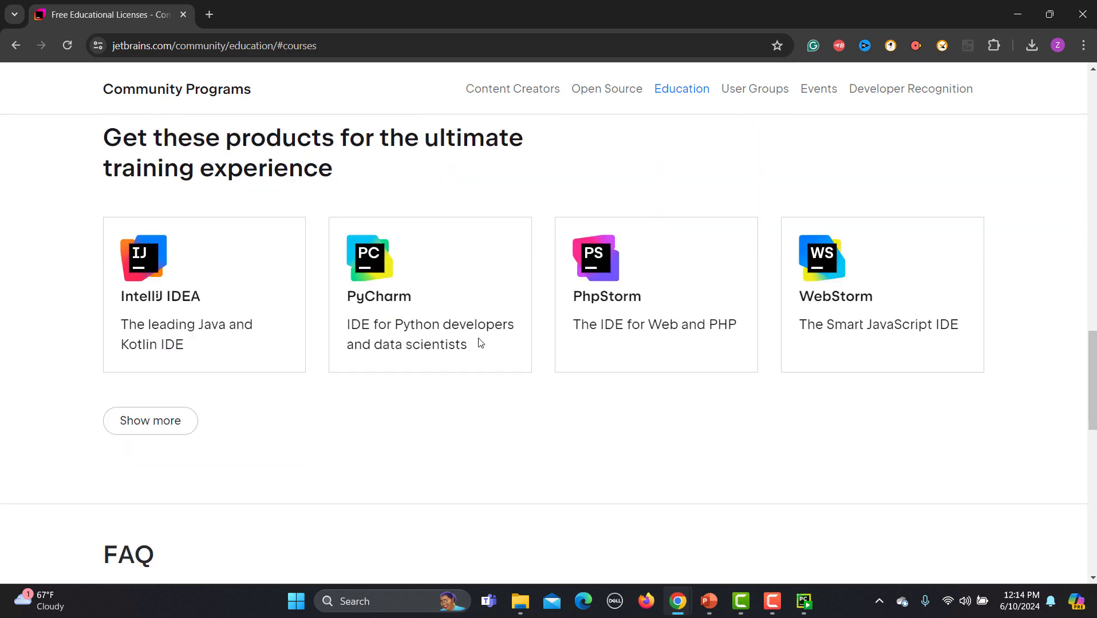
pyautogui.scroll(-3)
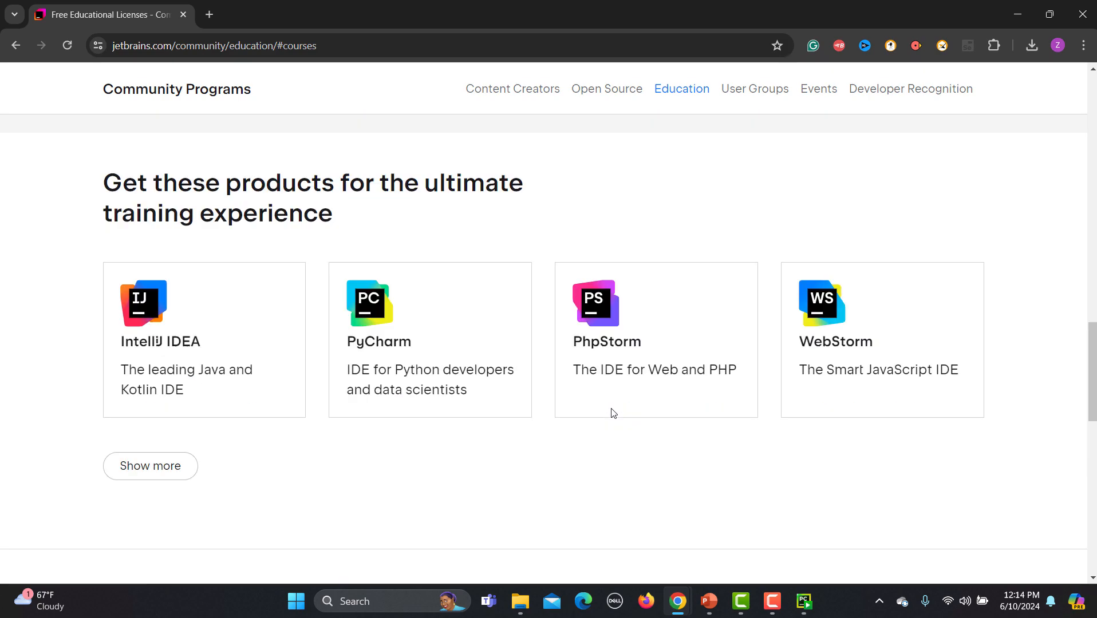
pyautogui.scroll(3)
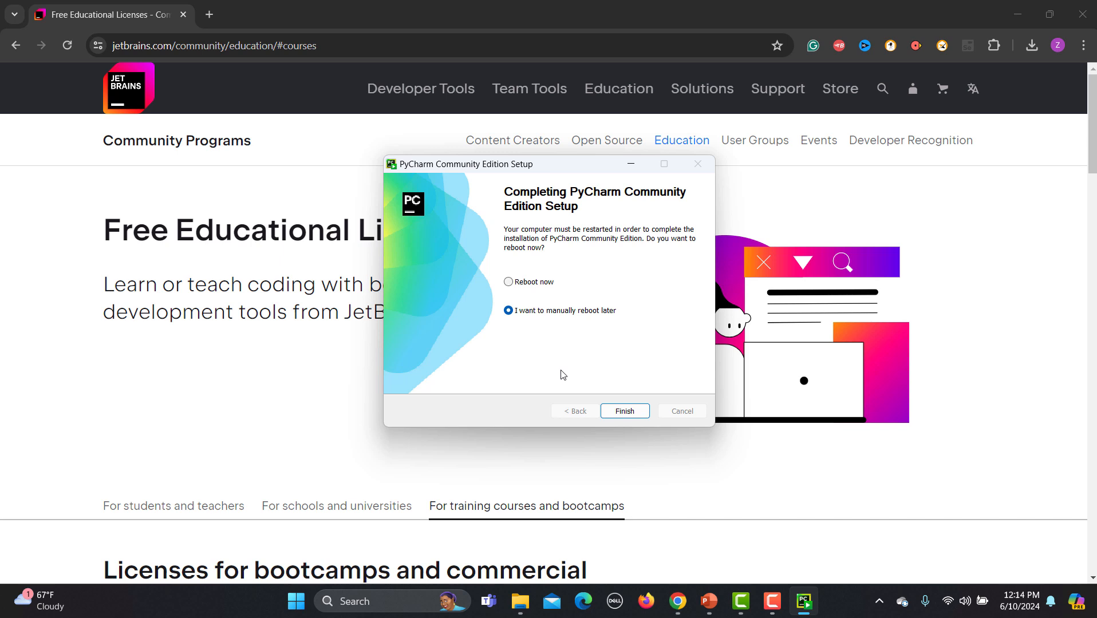
pyautogui.moveTo(530, 329)
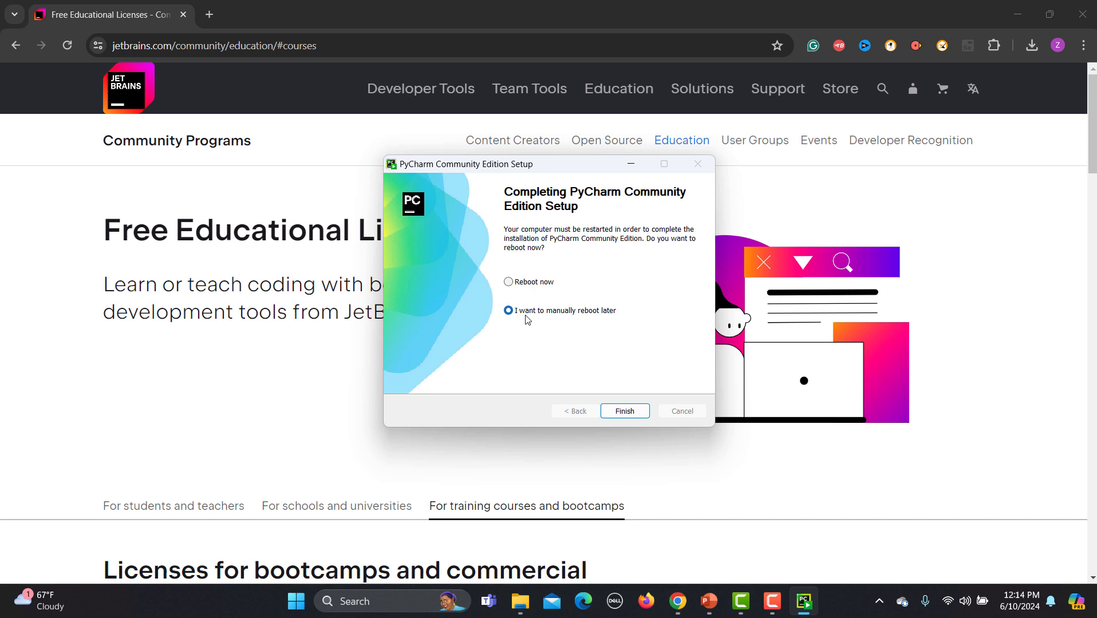
# Choose 'I want to manually reboot later' and click Finish to close the setup
pyautogui.click(508, 311)
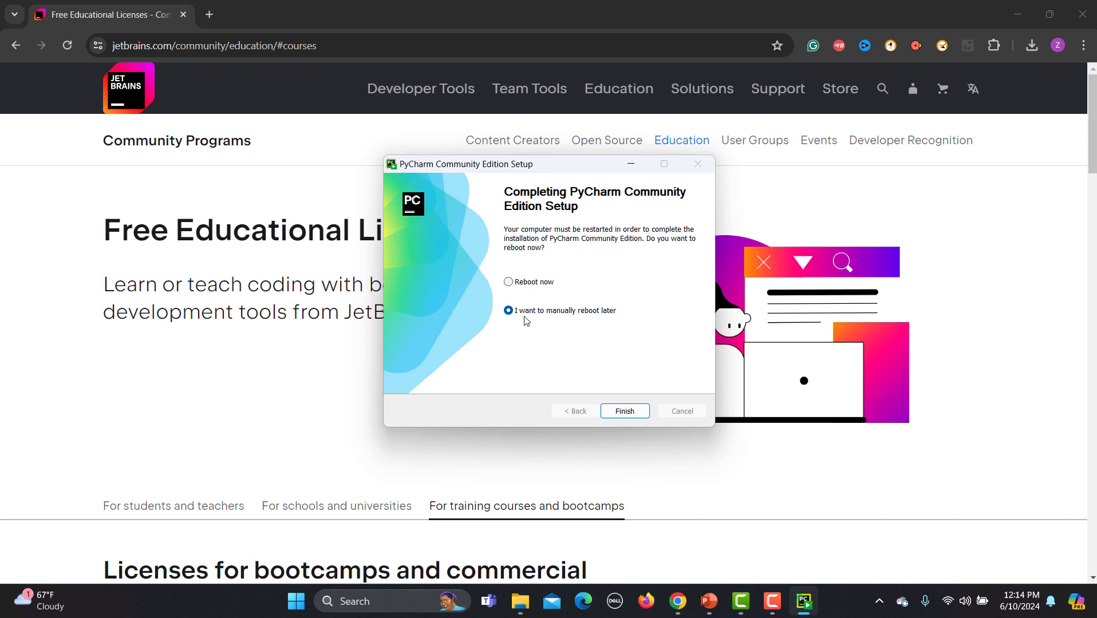
pyautogui.moveTo(623, 410)
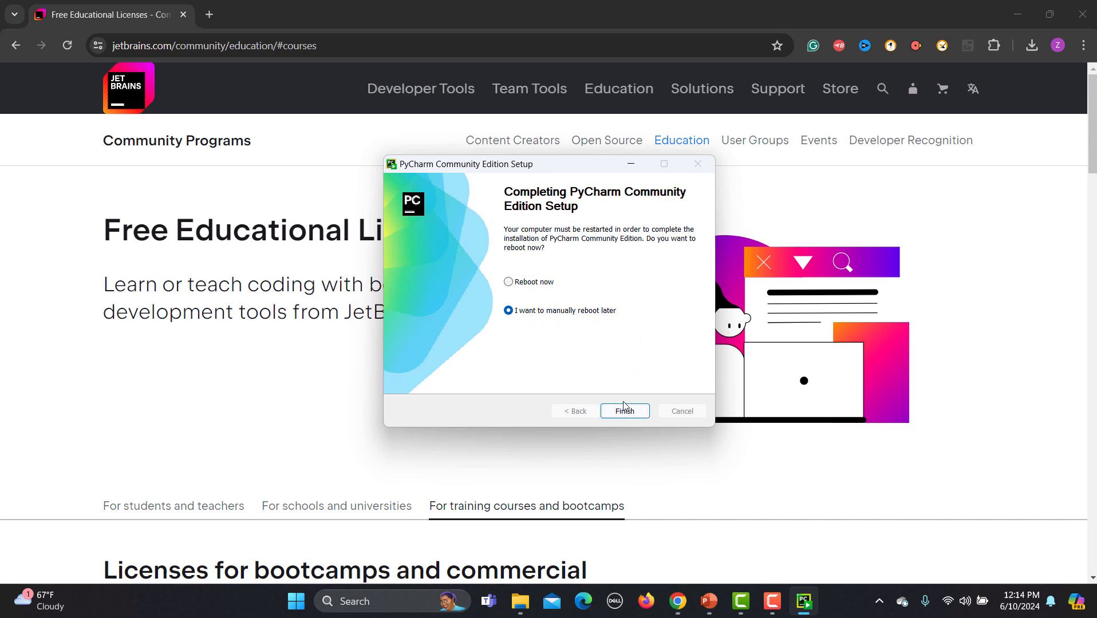
pyautogui.click(623, 410)
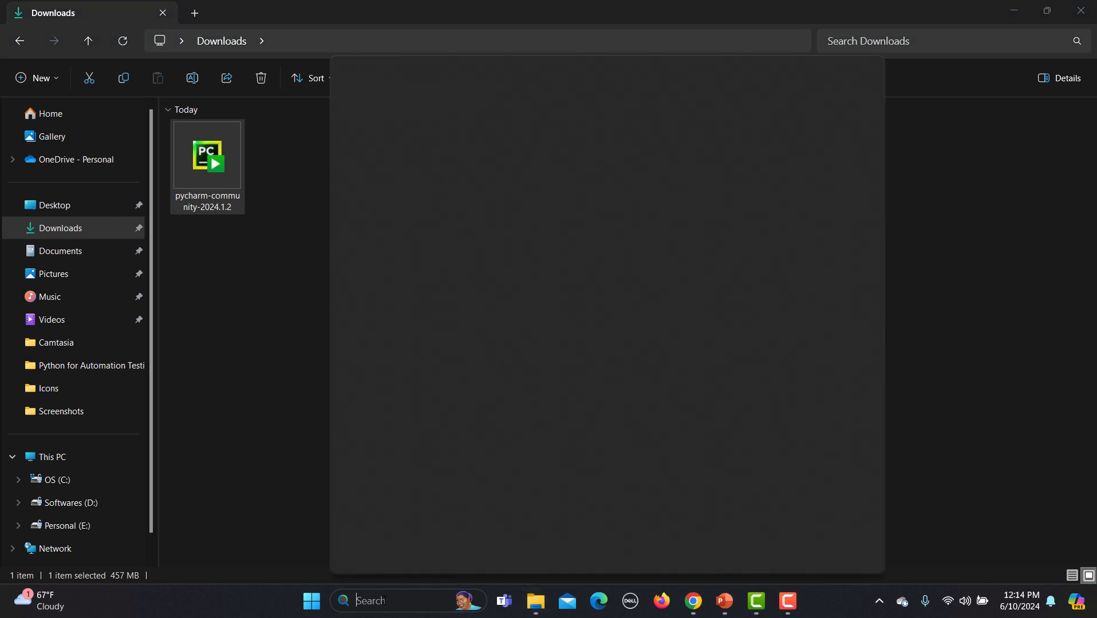
pyautogui.write('py')
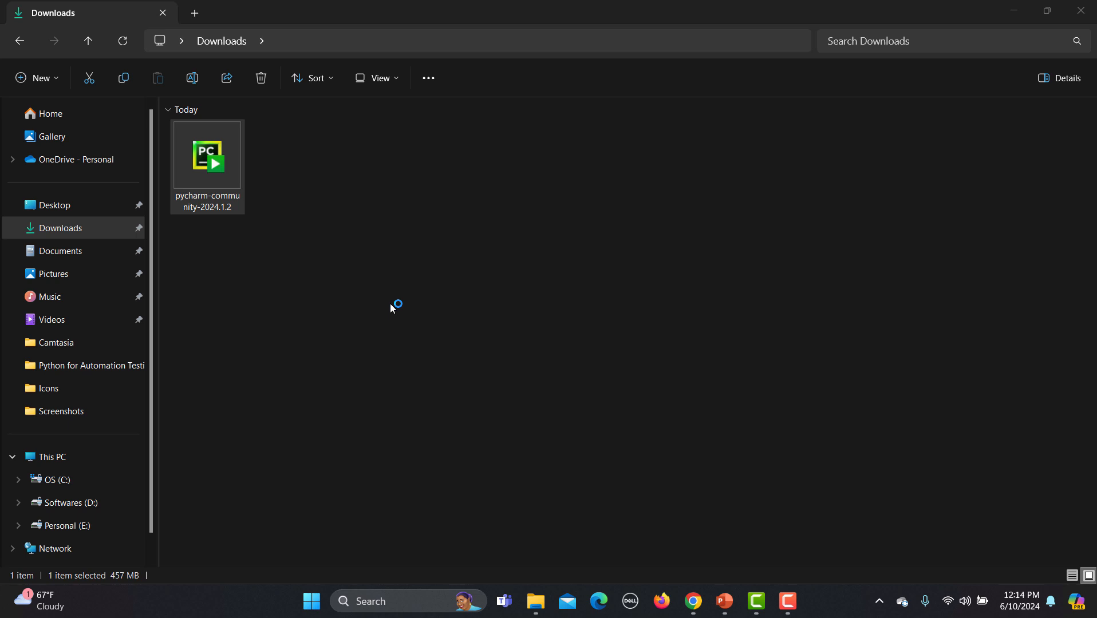
pyautogui.moveTo(638, 274)
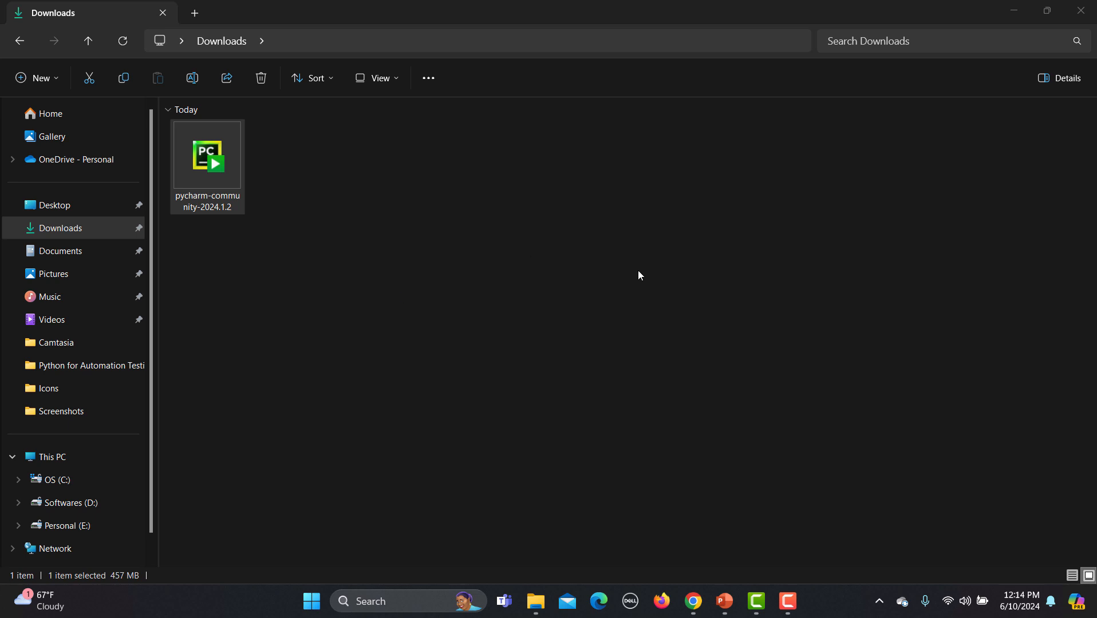
pyautogui.moveTo(641, 249)
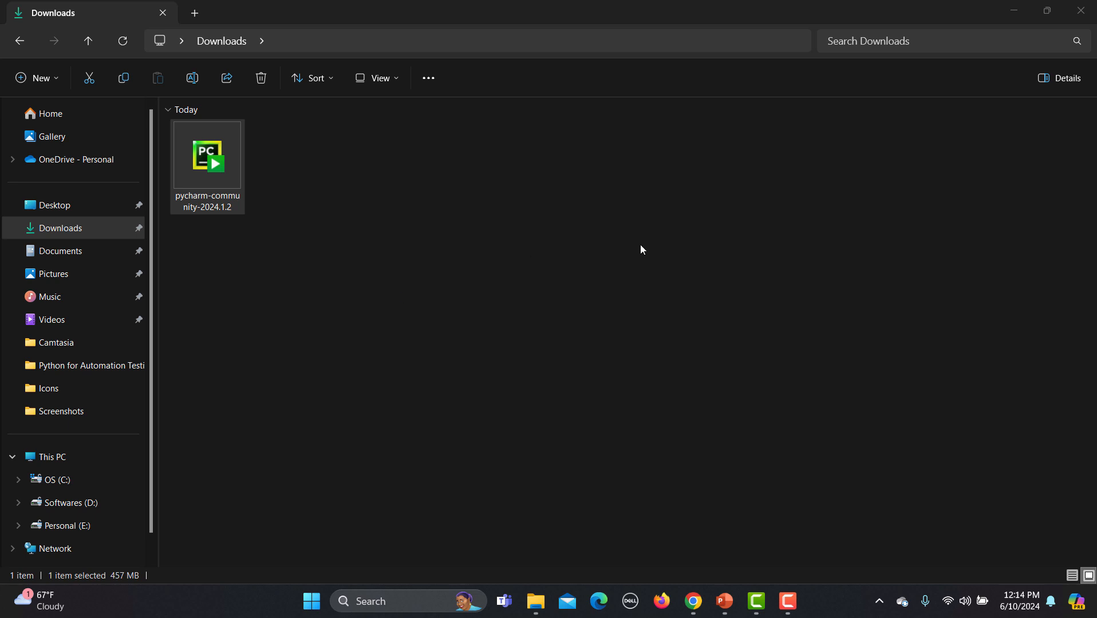
pyautogui.moveTo(611, 267)
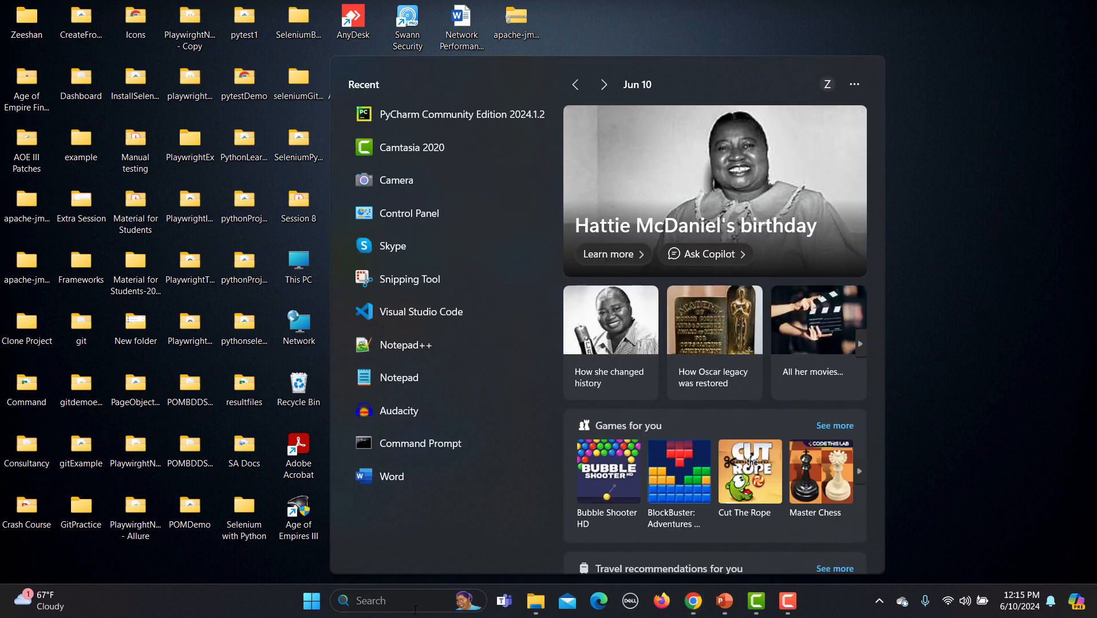
# Search Windows for 'pyCharm Community Edition' and open the 2024.1.2 best match
pyautogui.write('pyCharm Community Edition')
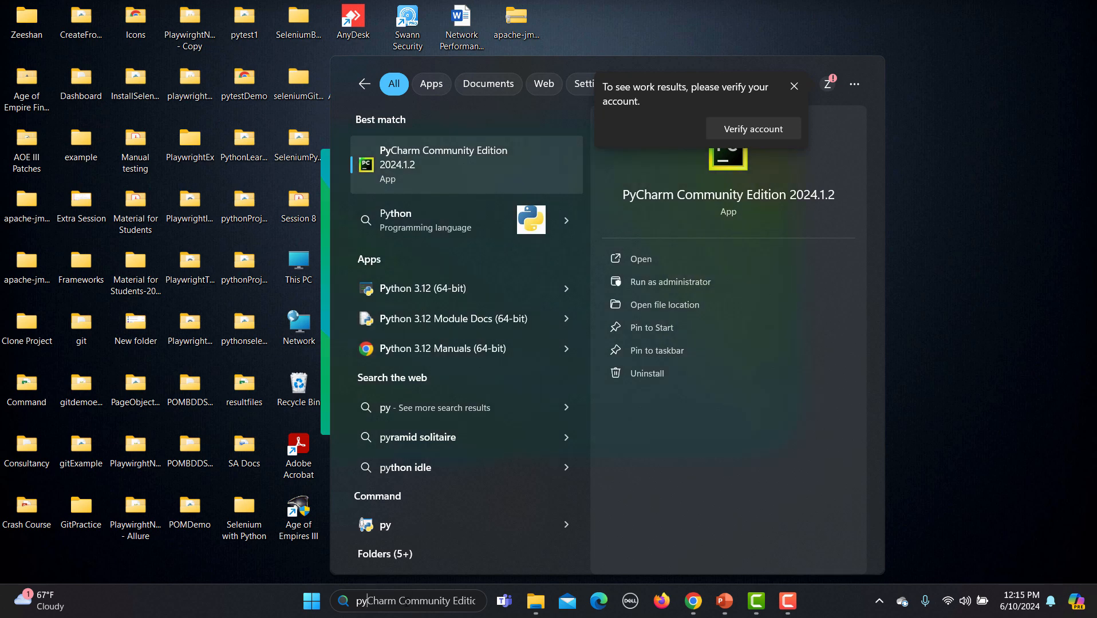
pyautogui.moveTo(451, 467)
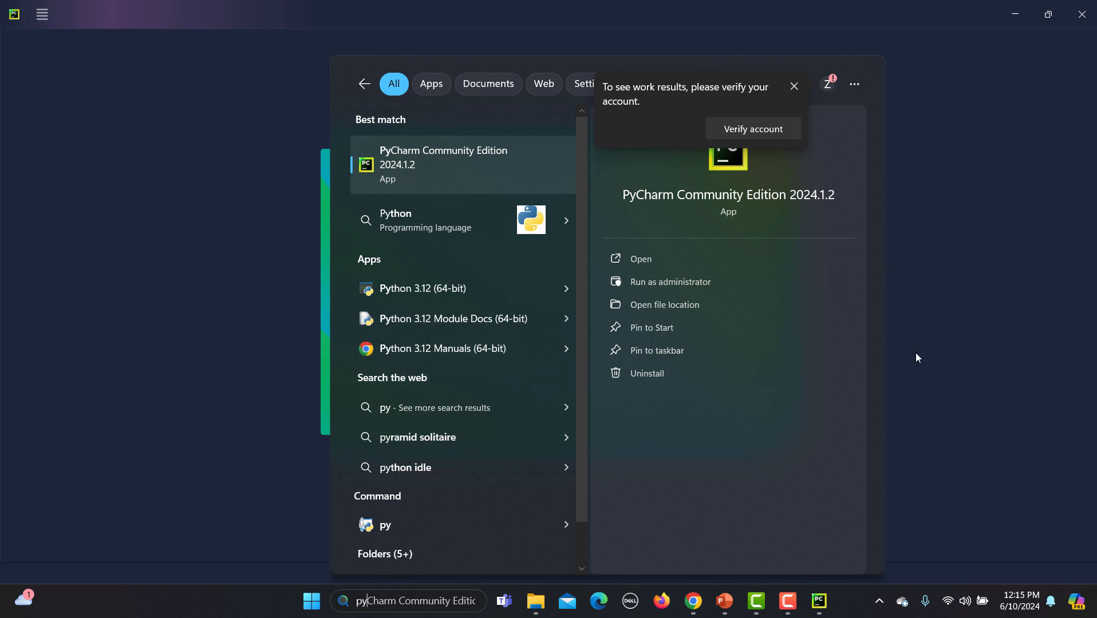
pyautogui.click(442, 164)
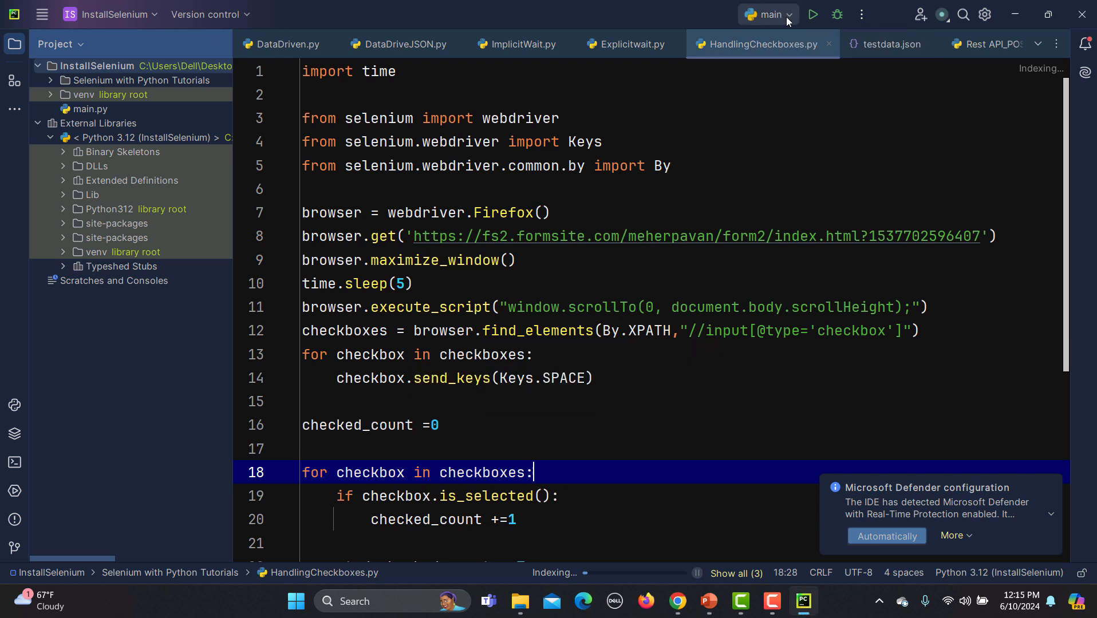
# Check the run configurations, then show the Structure panel and a PowerShell terminal
pyautogui.click(766, 14)
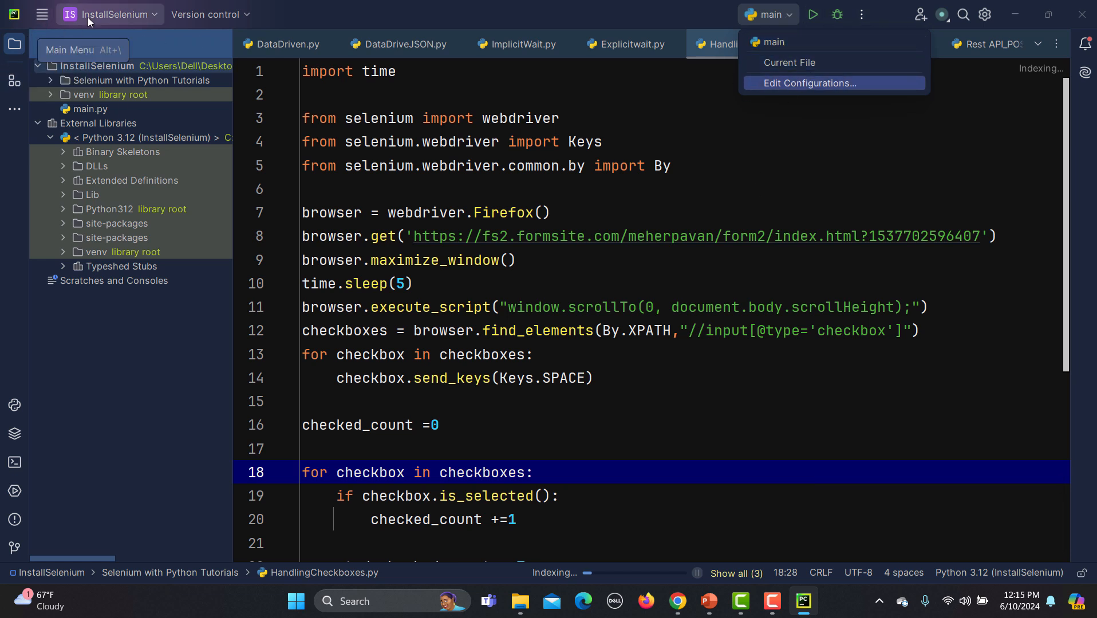
pyautogui.click(112, 14)
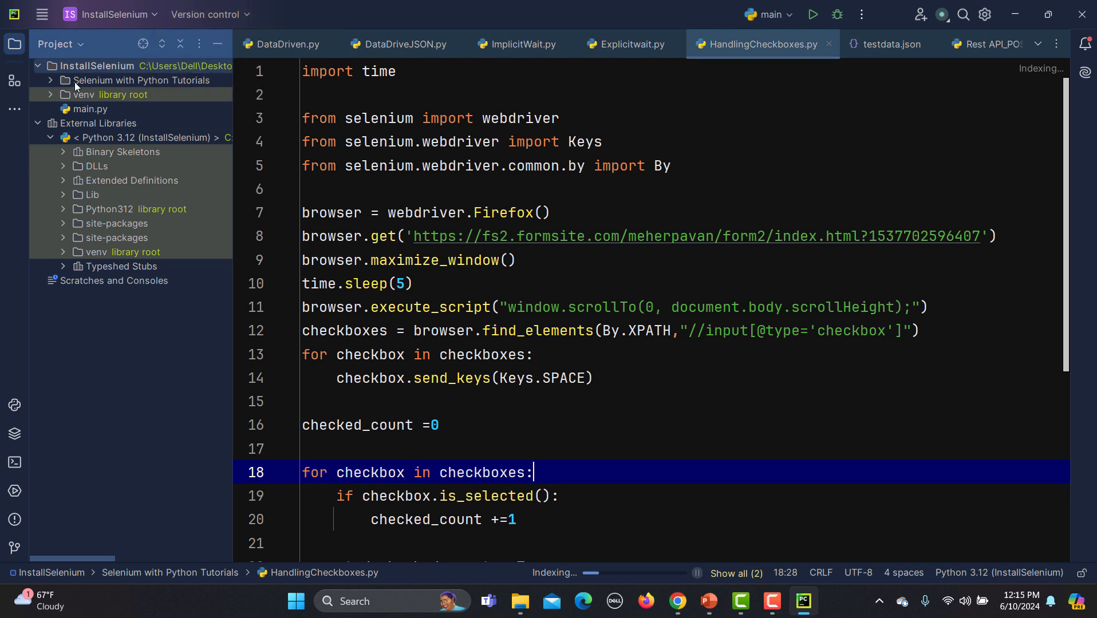
pyautogui.click(15, 80)
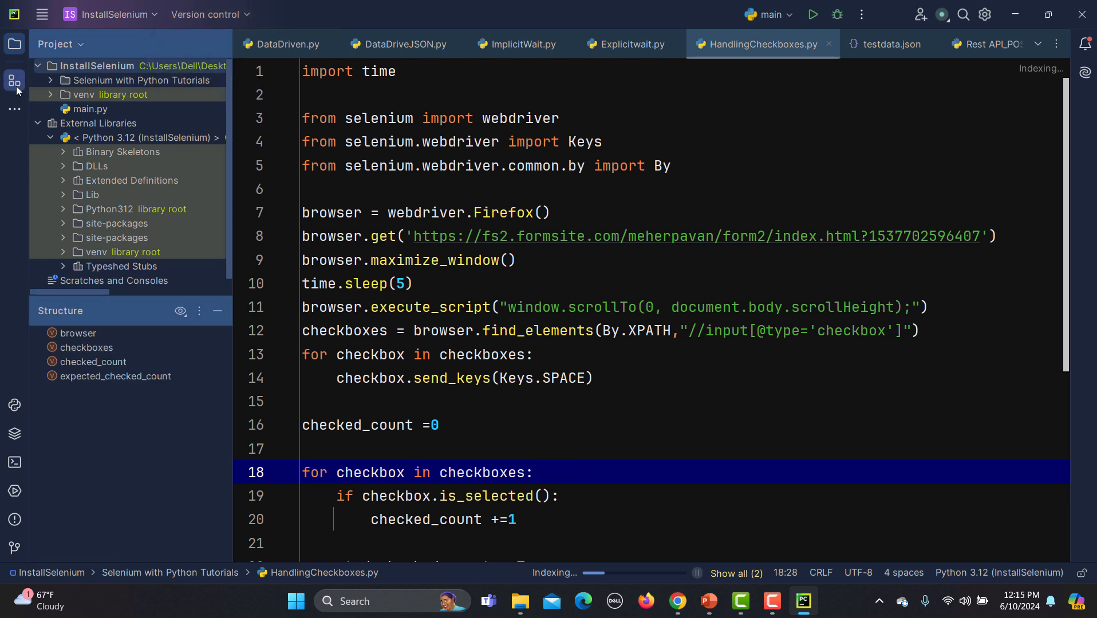
pyautogui.moveTo(14, 109)
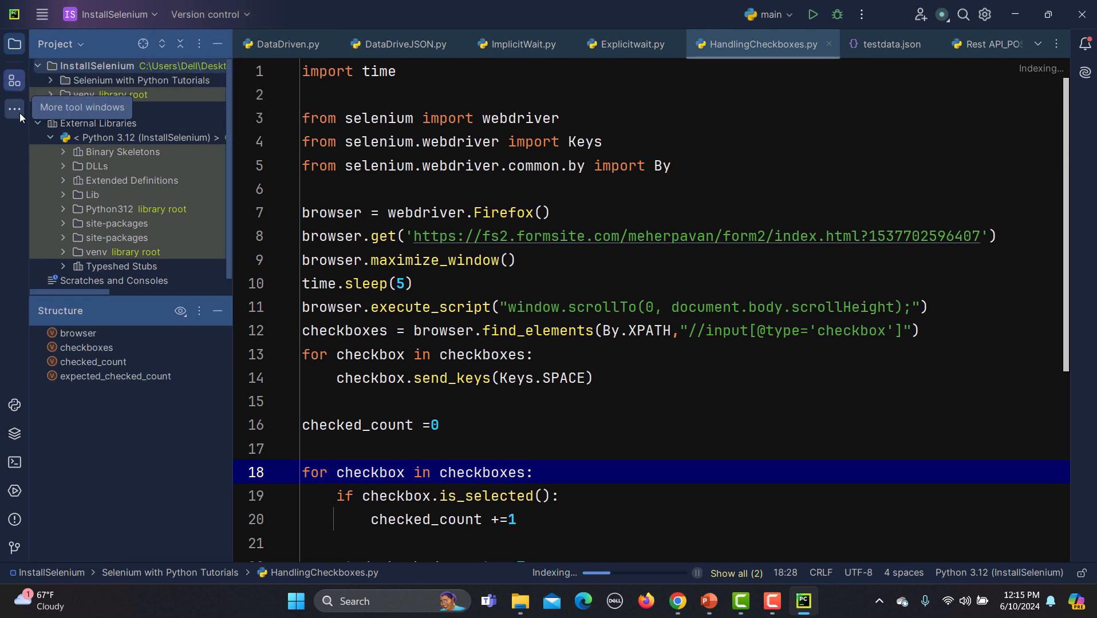
pyautogui.click(15, 110)
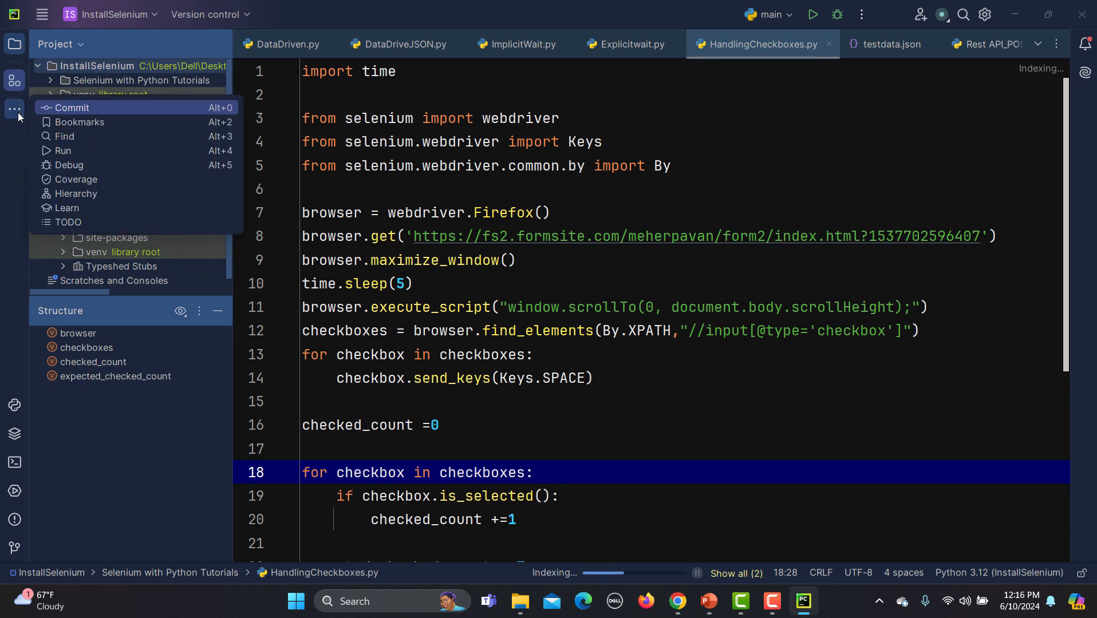
pyautogui.moveTo(61, 150)
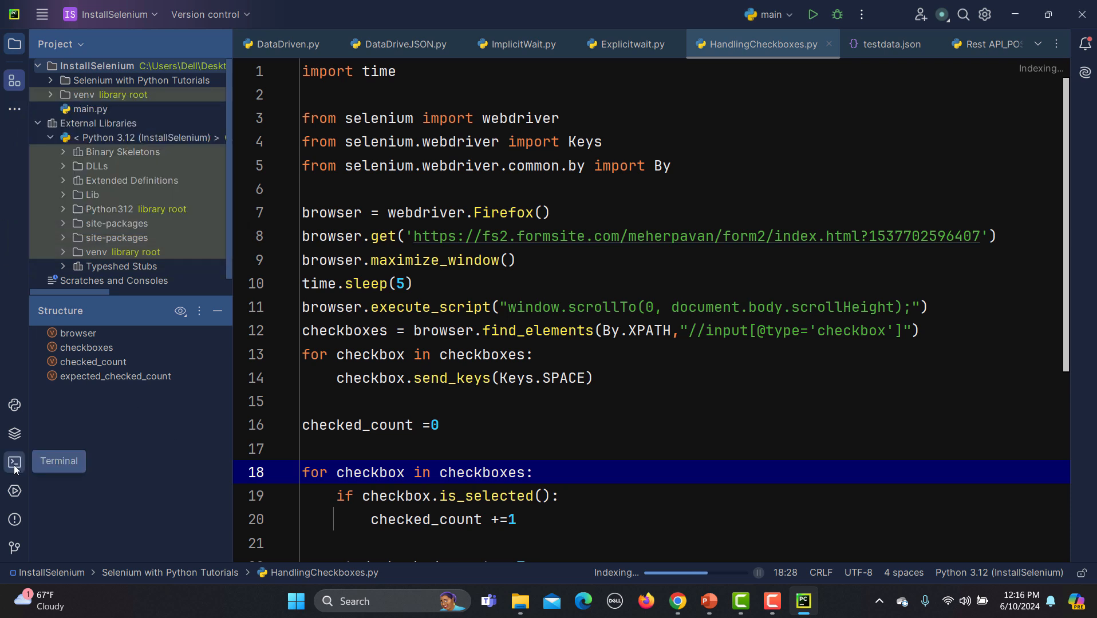
pyautogui.click(14, 461)
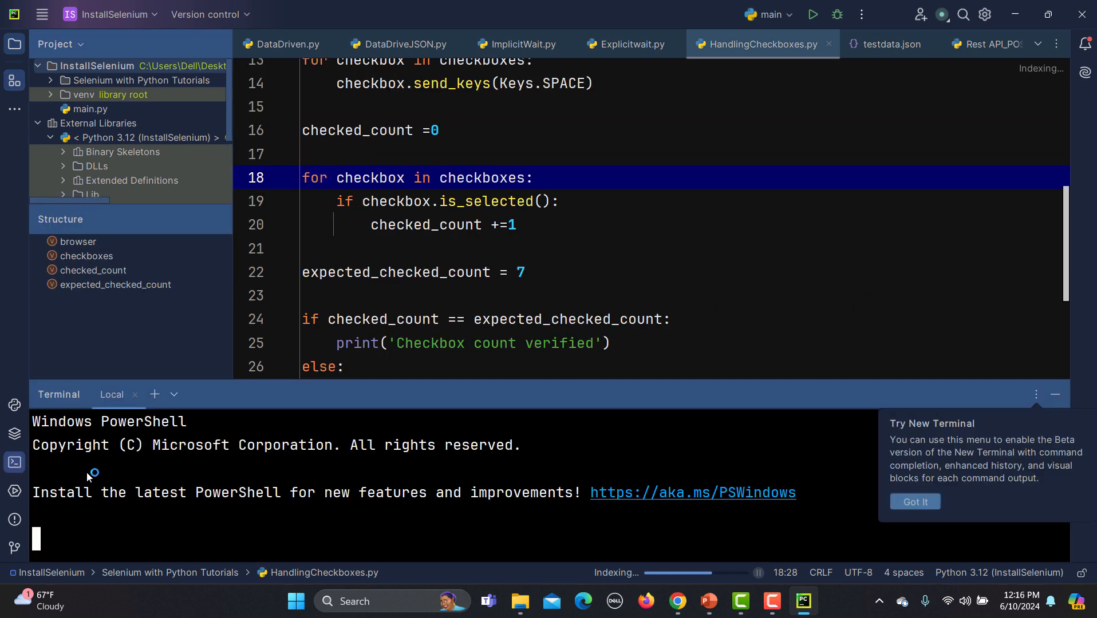